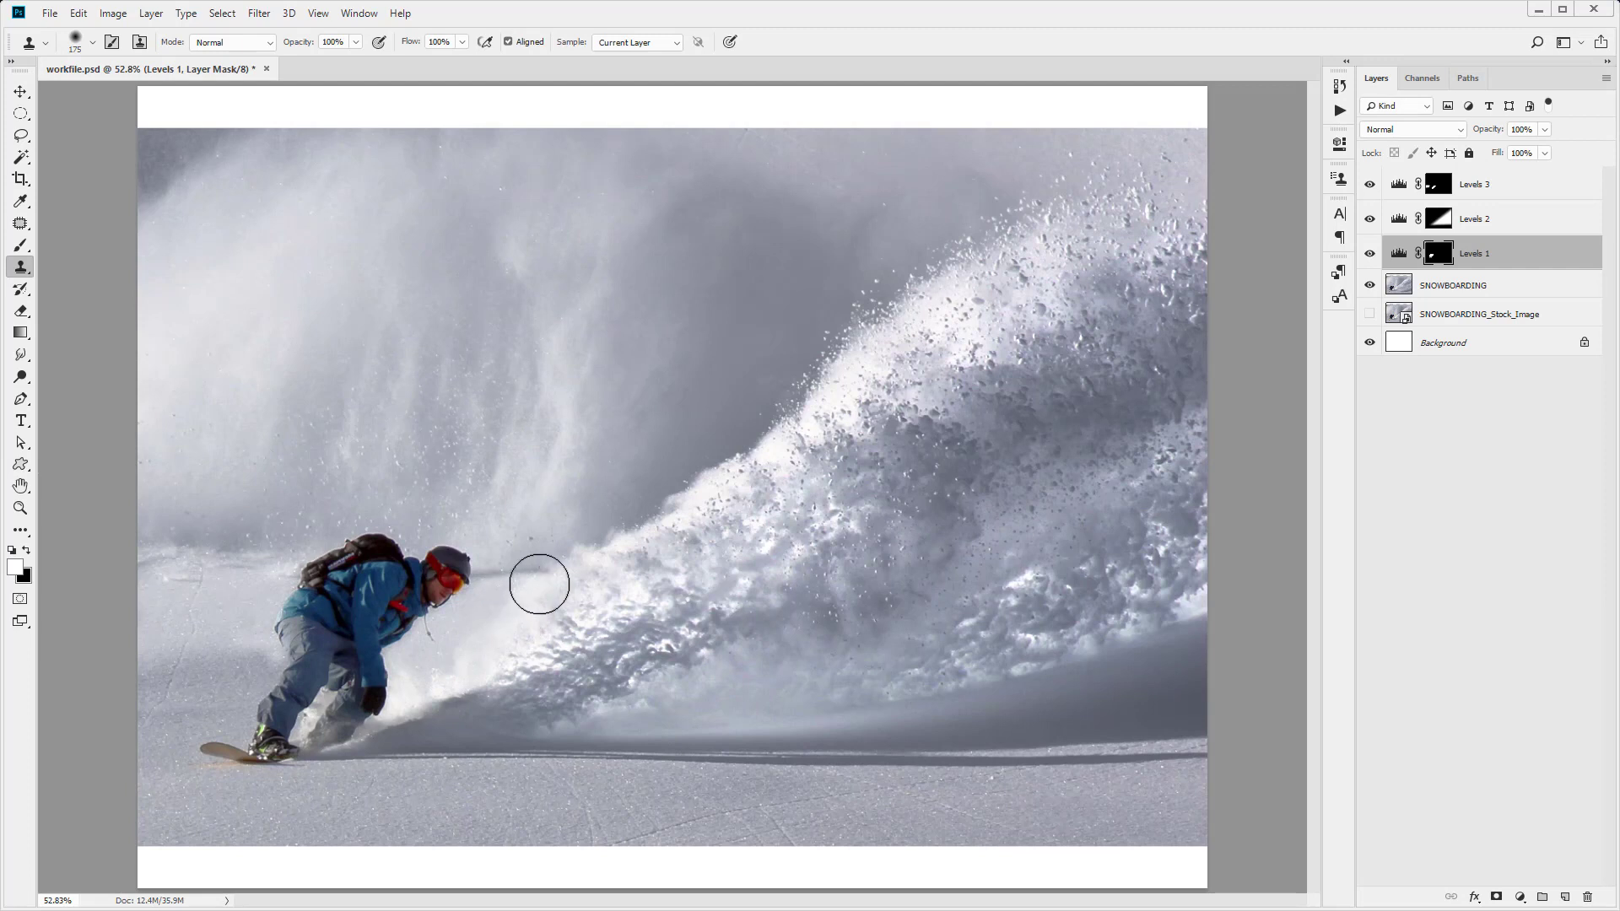
pyautogui.moveTo(546, 537)
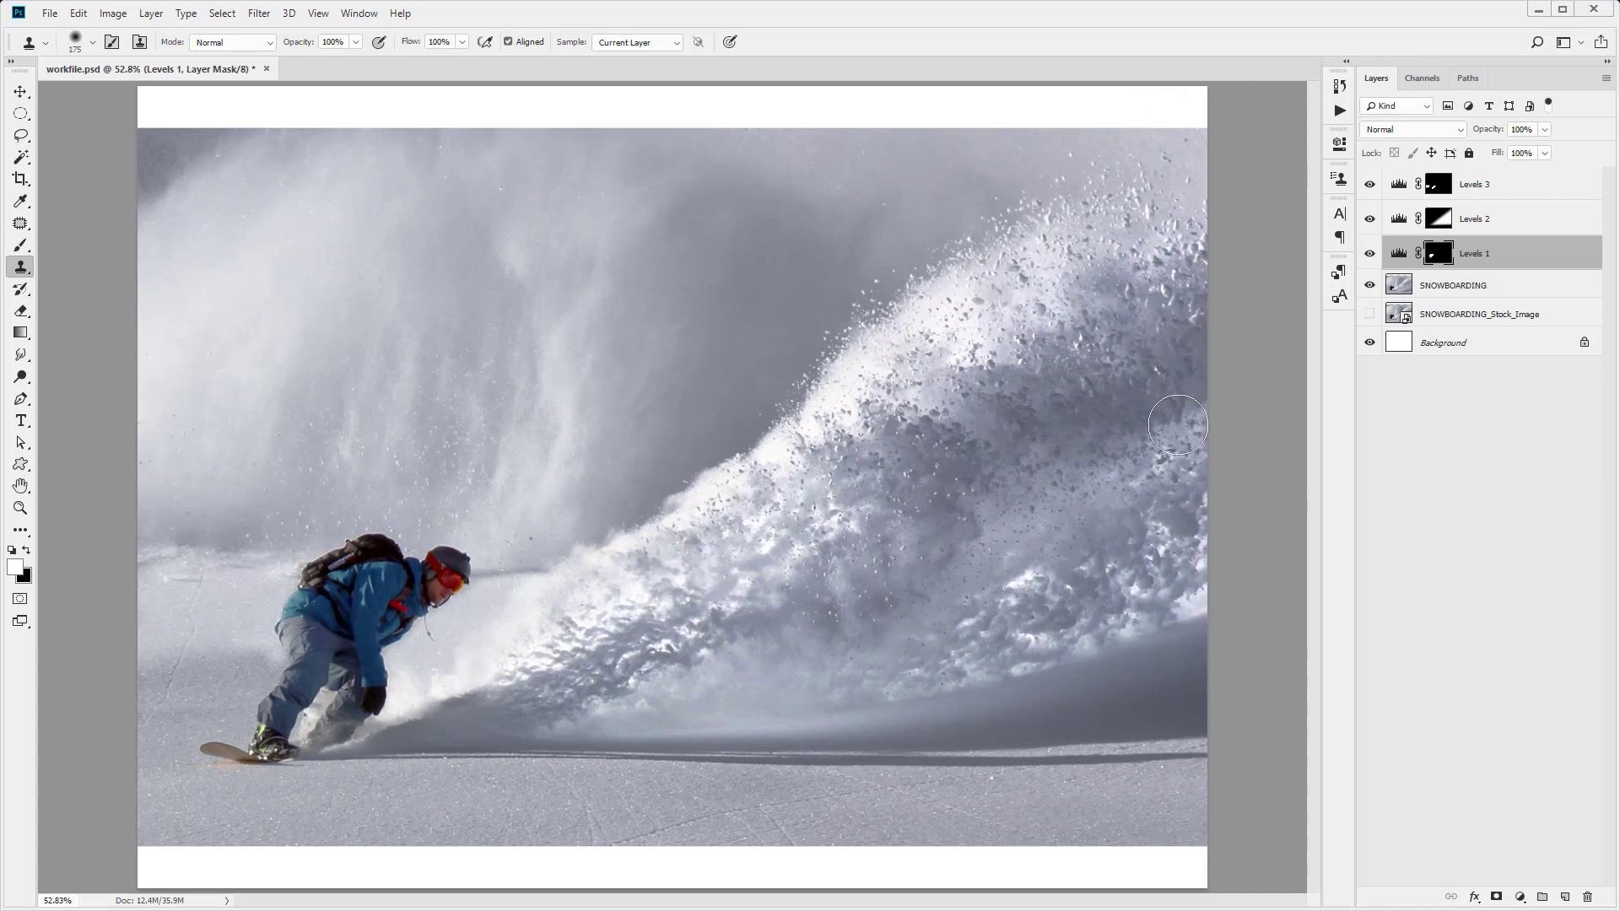
pyautogui.moveTo(194, 326)
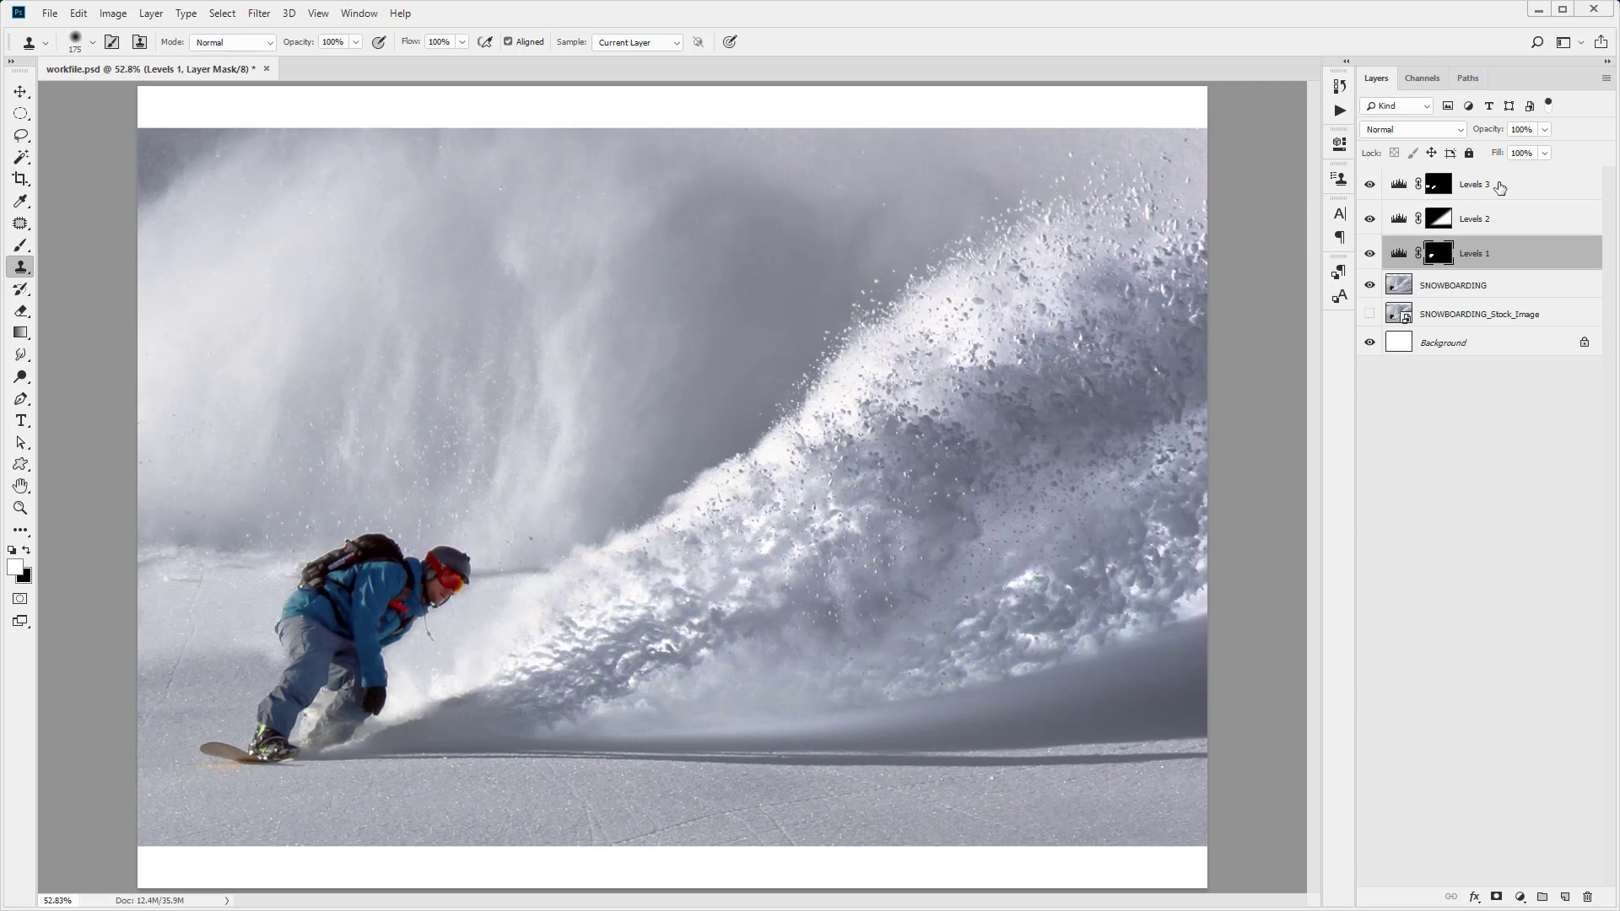
# - Place the surfing stock photo as an embedded layer and drag it up over the canvas top
pyautogui.click(1474, 184)
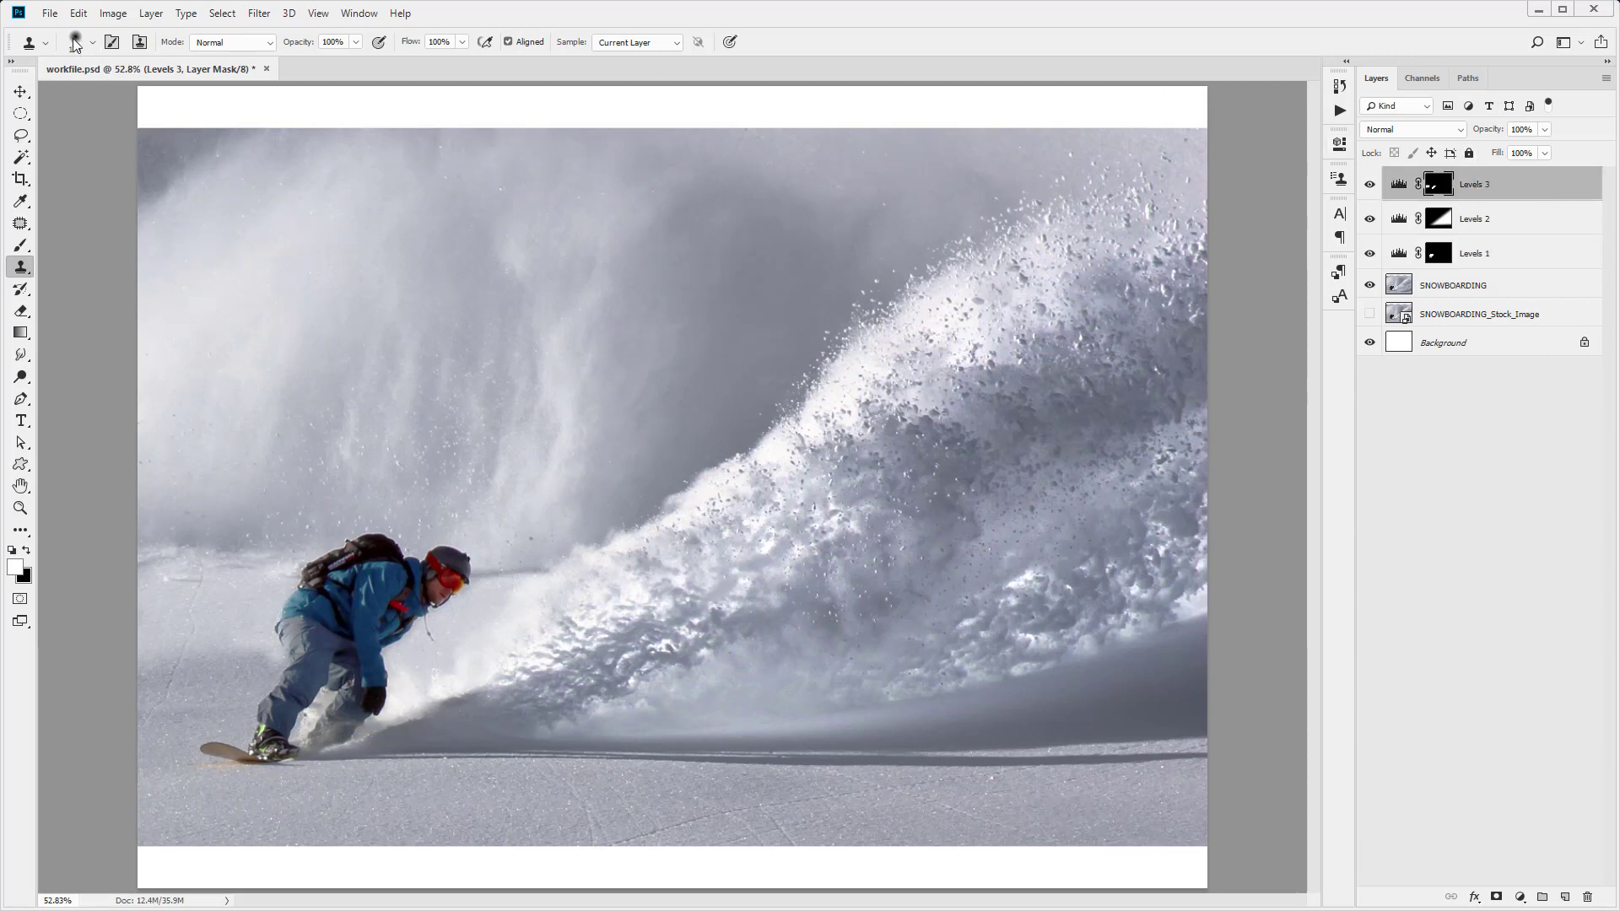
pyautogui.click(49, 12)
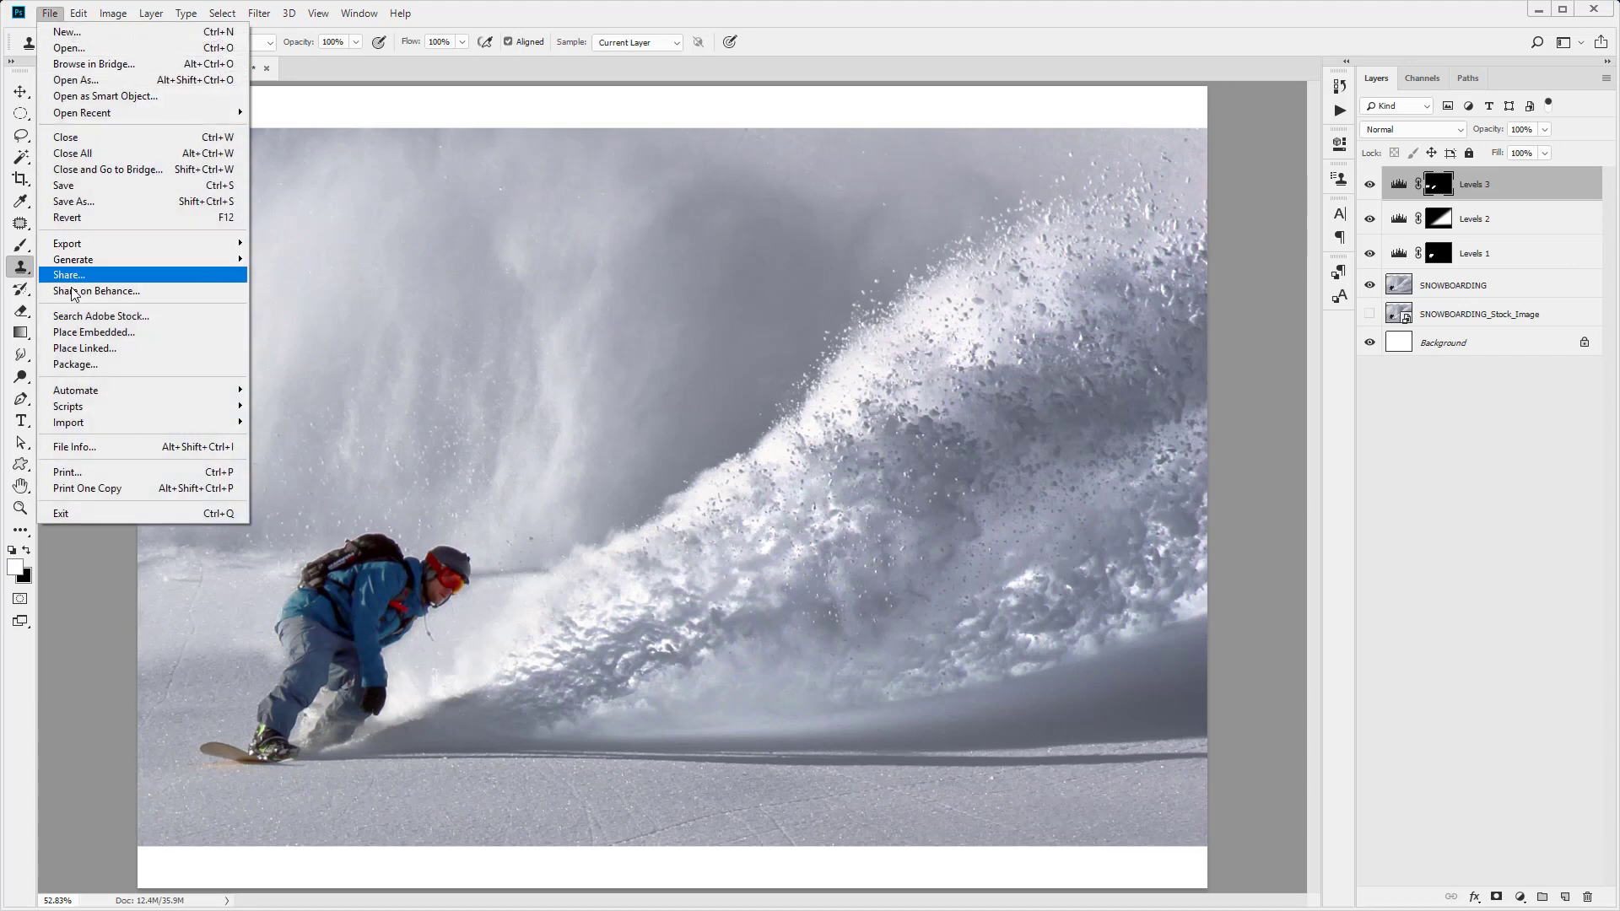
pyautogui.click(93, 332)
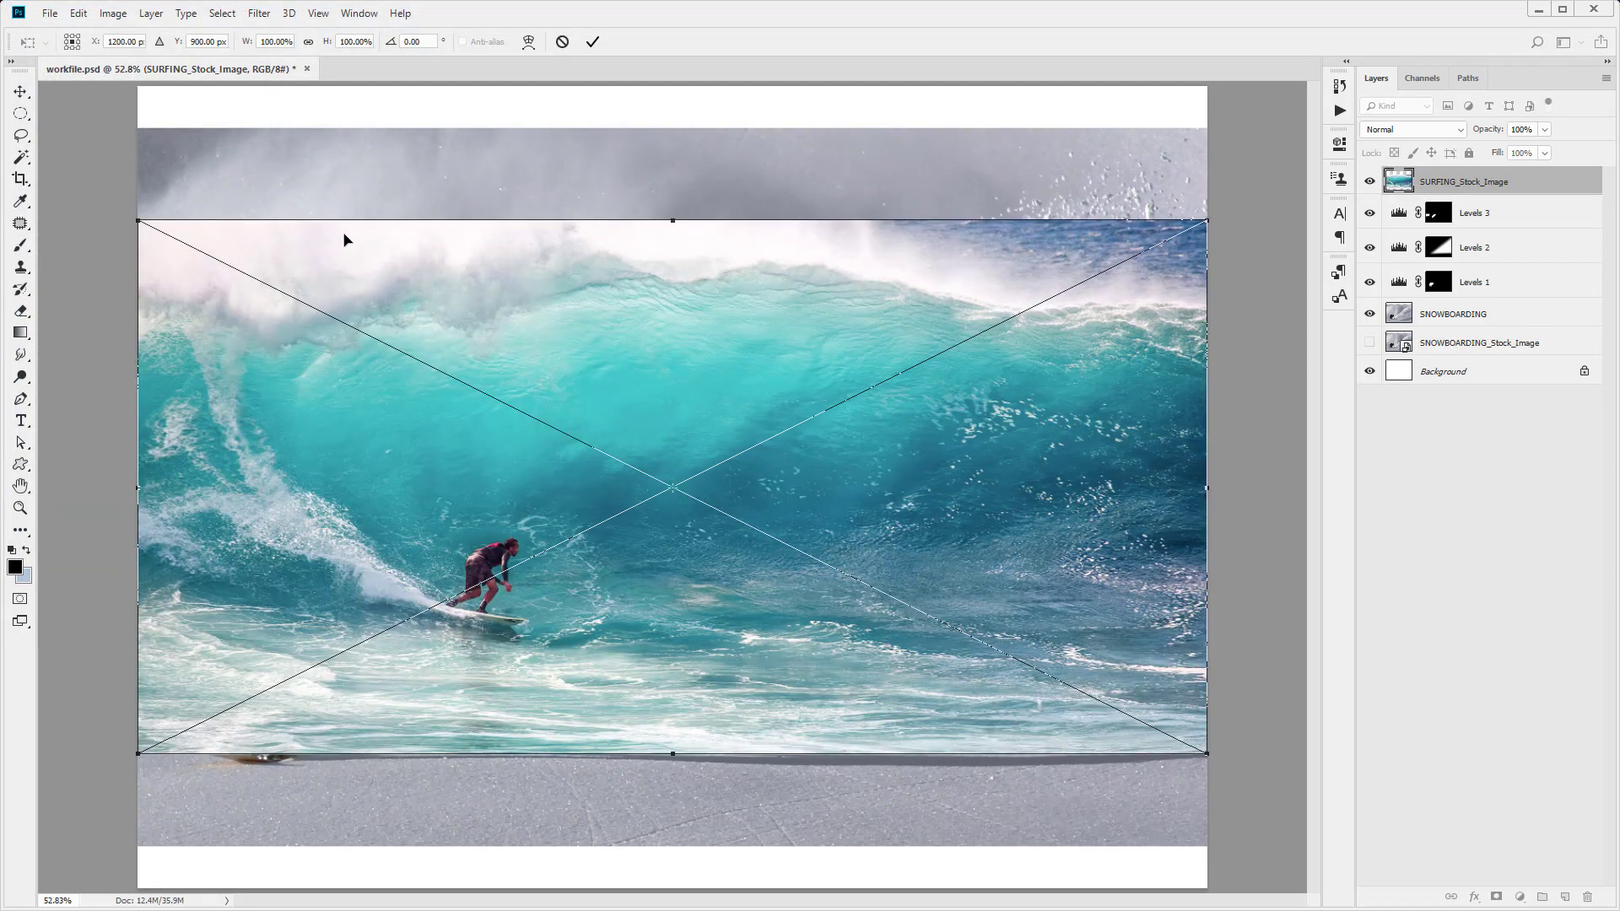
pyautogui.moveTo(447, 332)
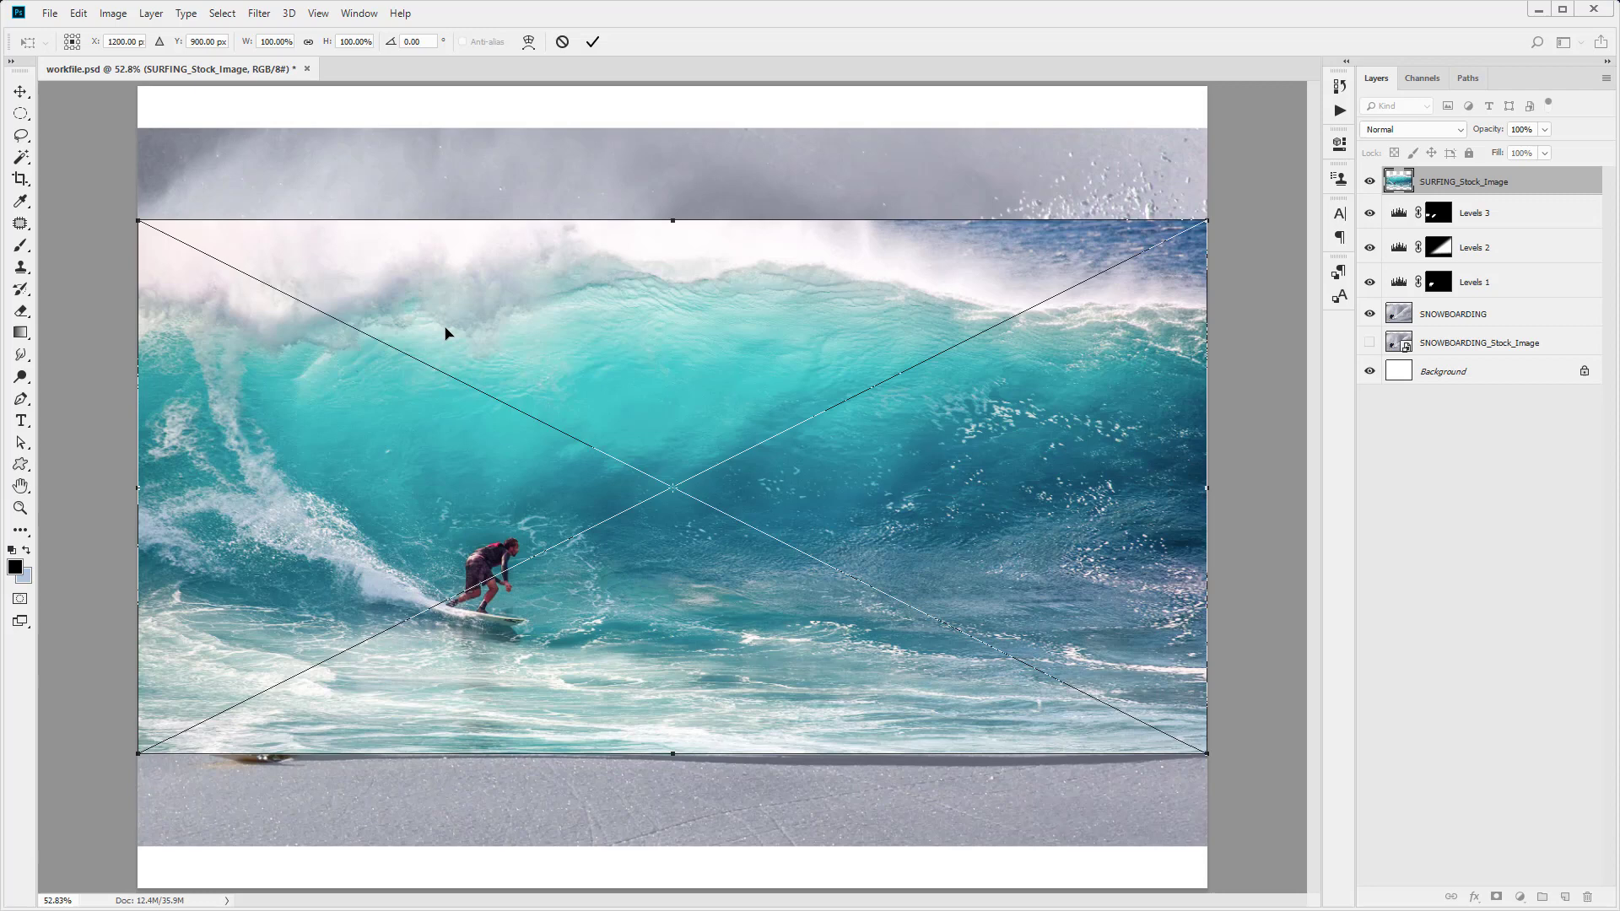
pyautogui.moveTo(672, 486); pyautogui.dragTo(671, 351)
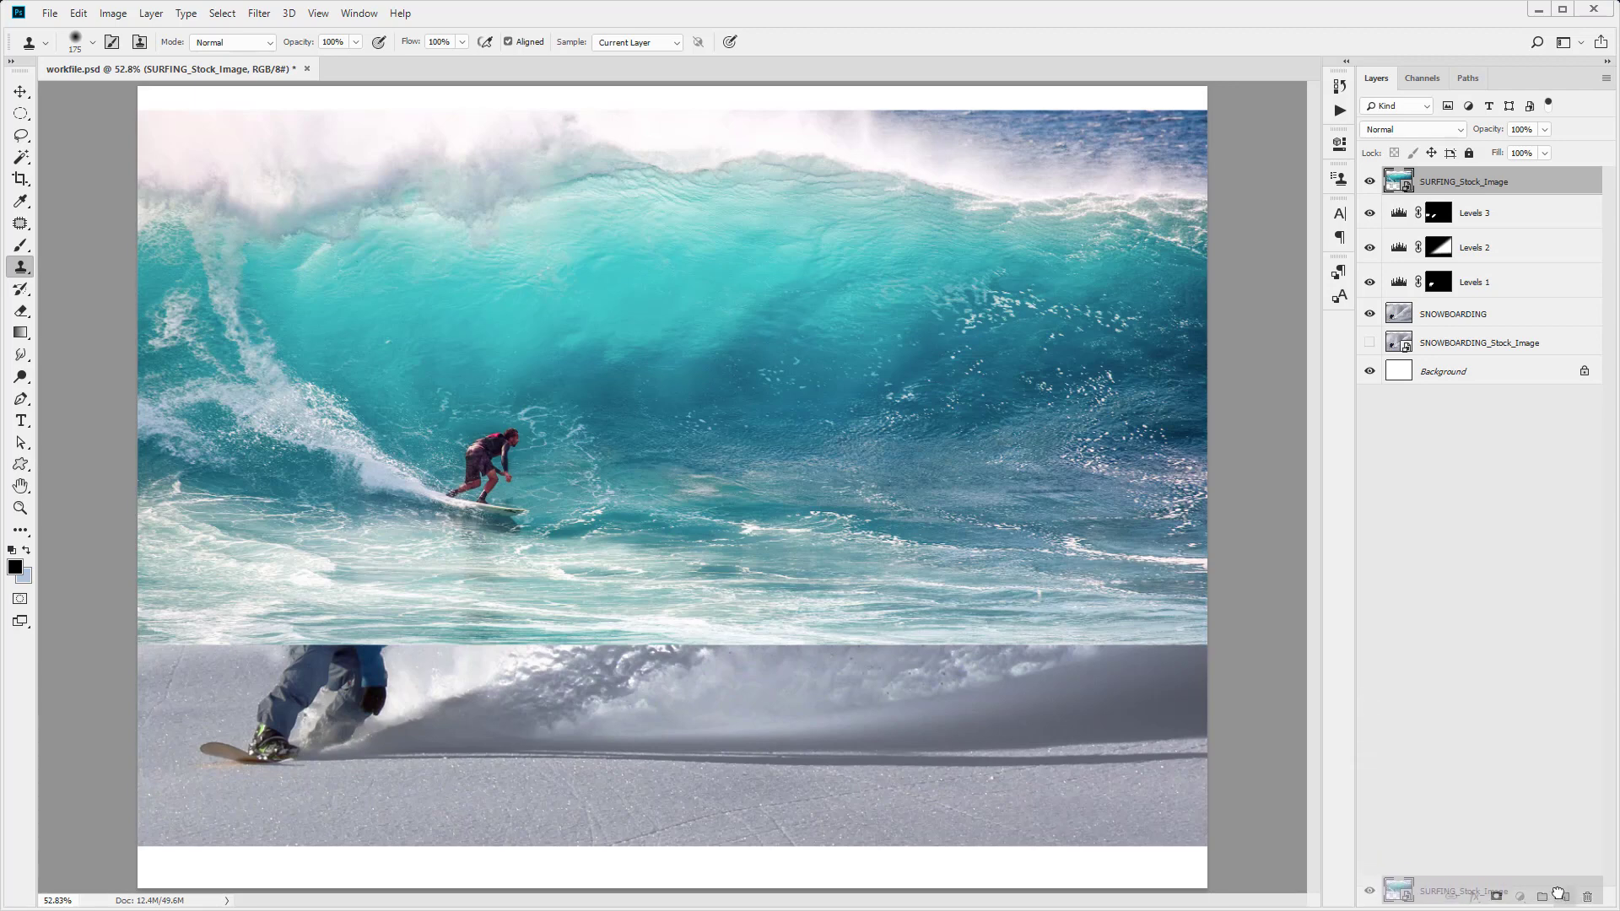
# - Duplicate the surfing photo layer, rename the copy SURFER, and select it
pyautogui.press('ctrl+j')
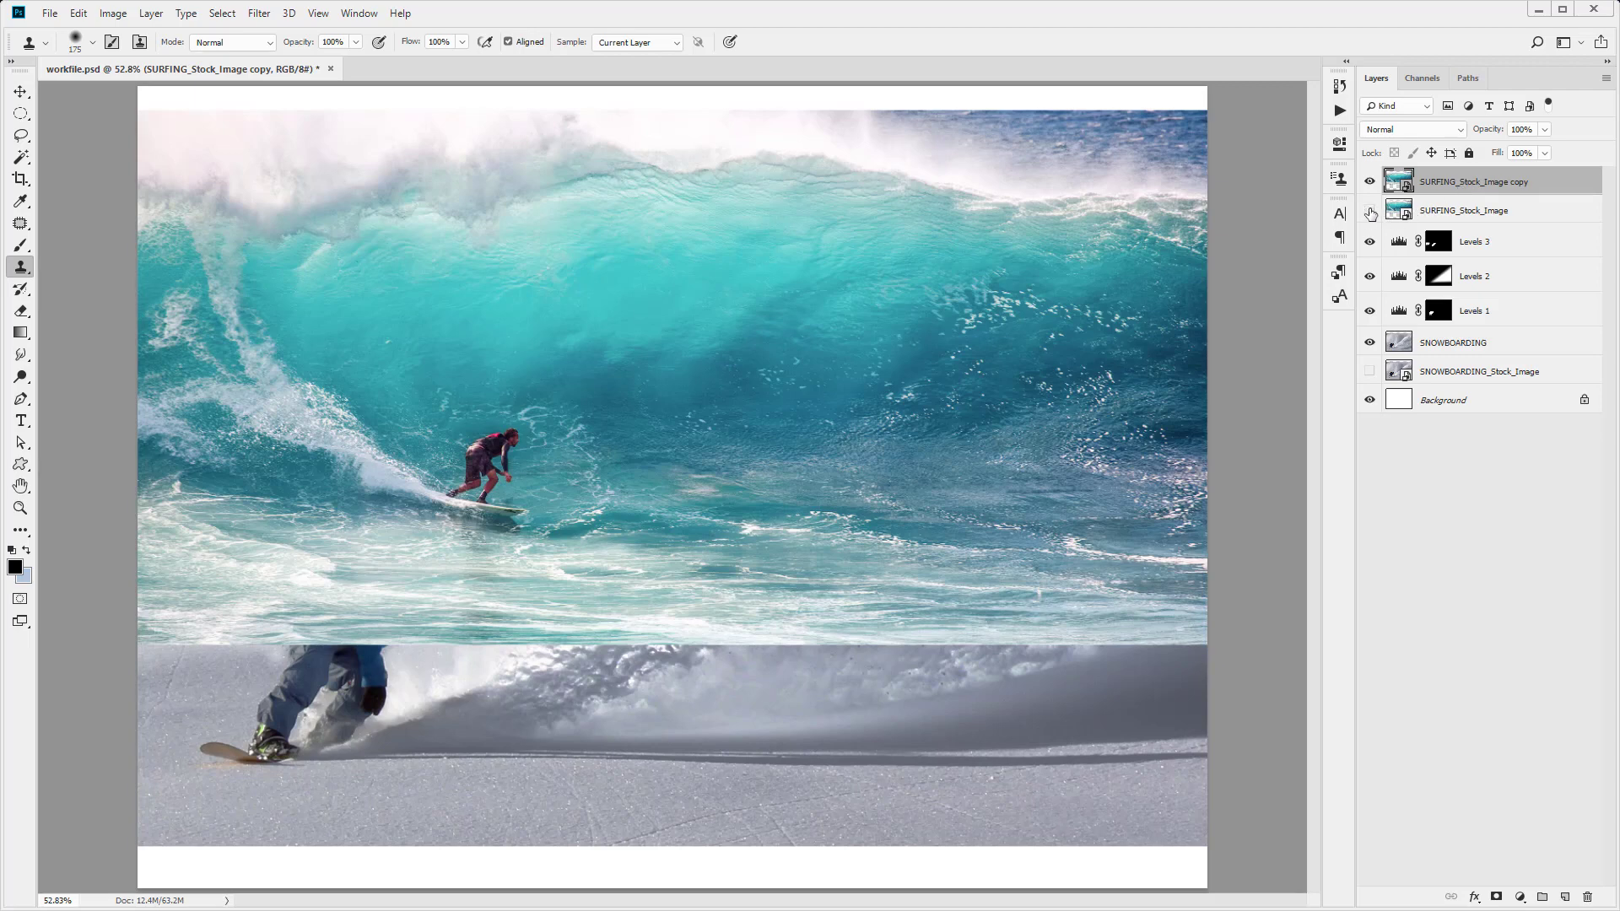
pyautogui.doubleClick(1474, 180)
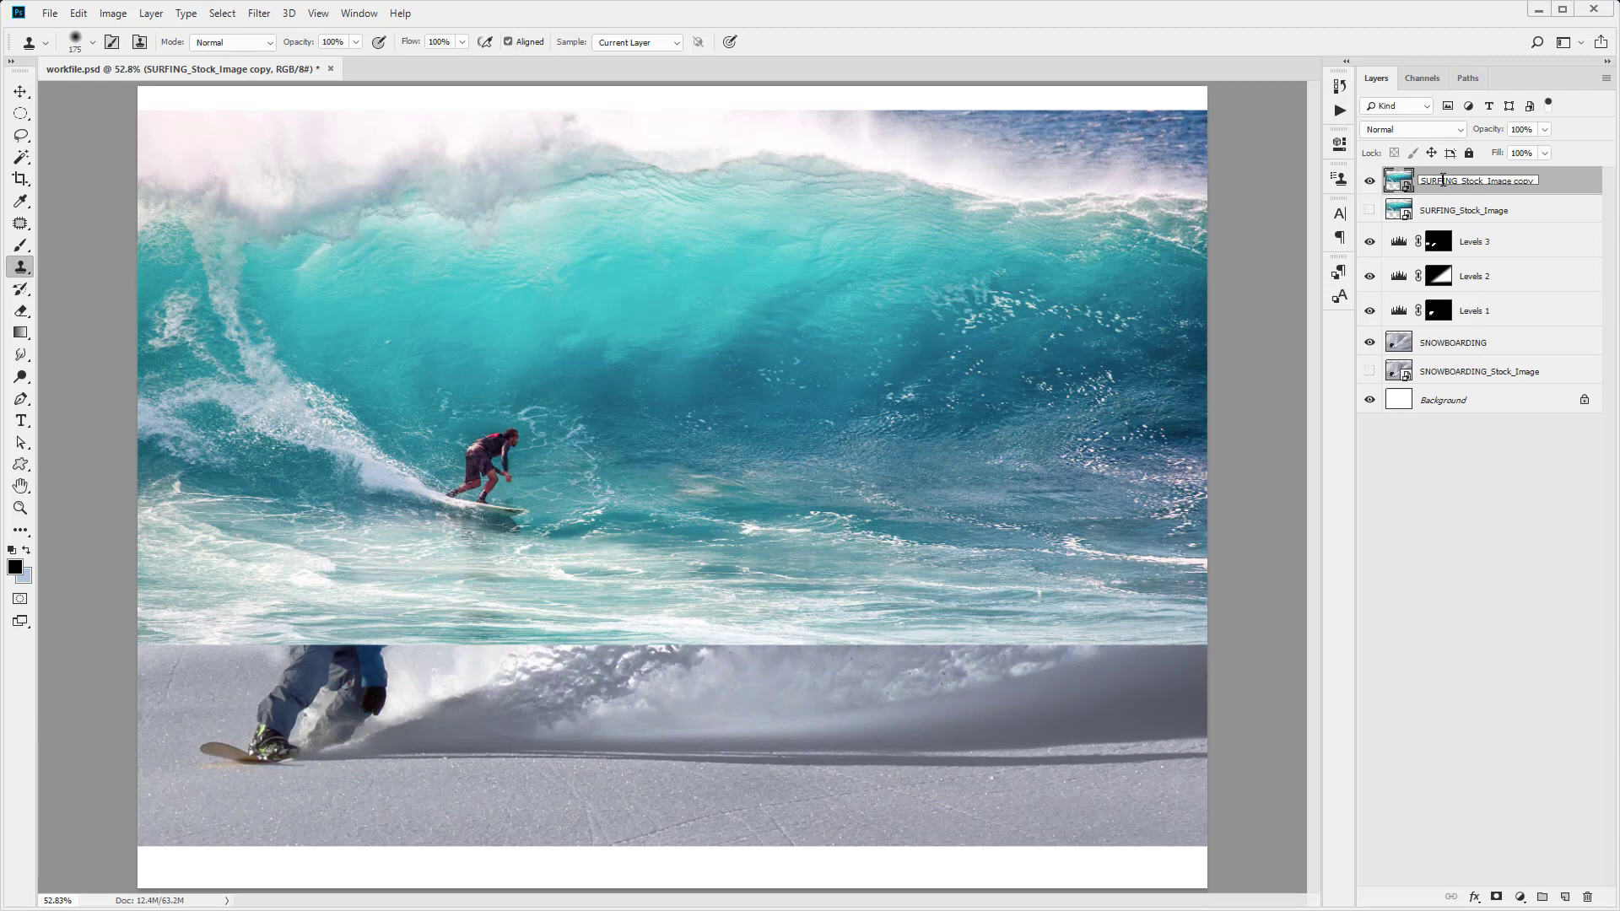
pyautogui.write('SURFER')
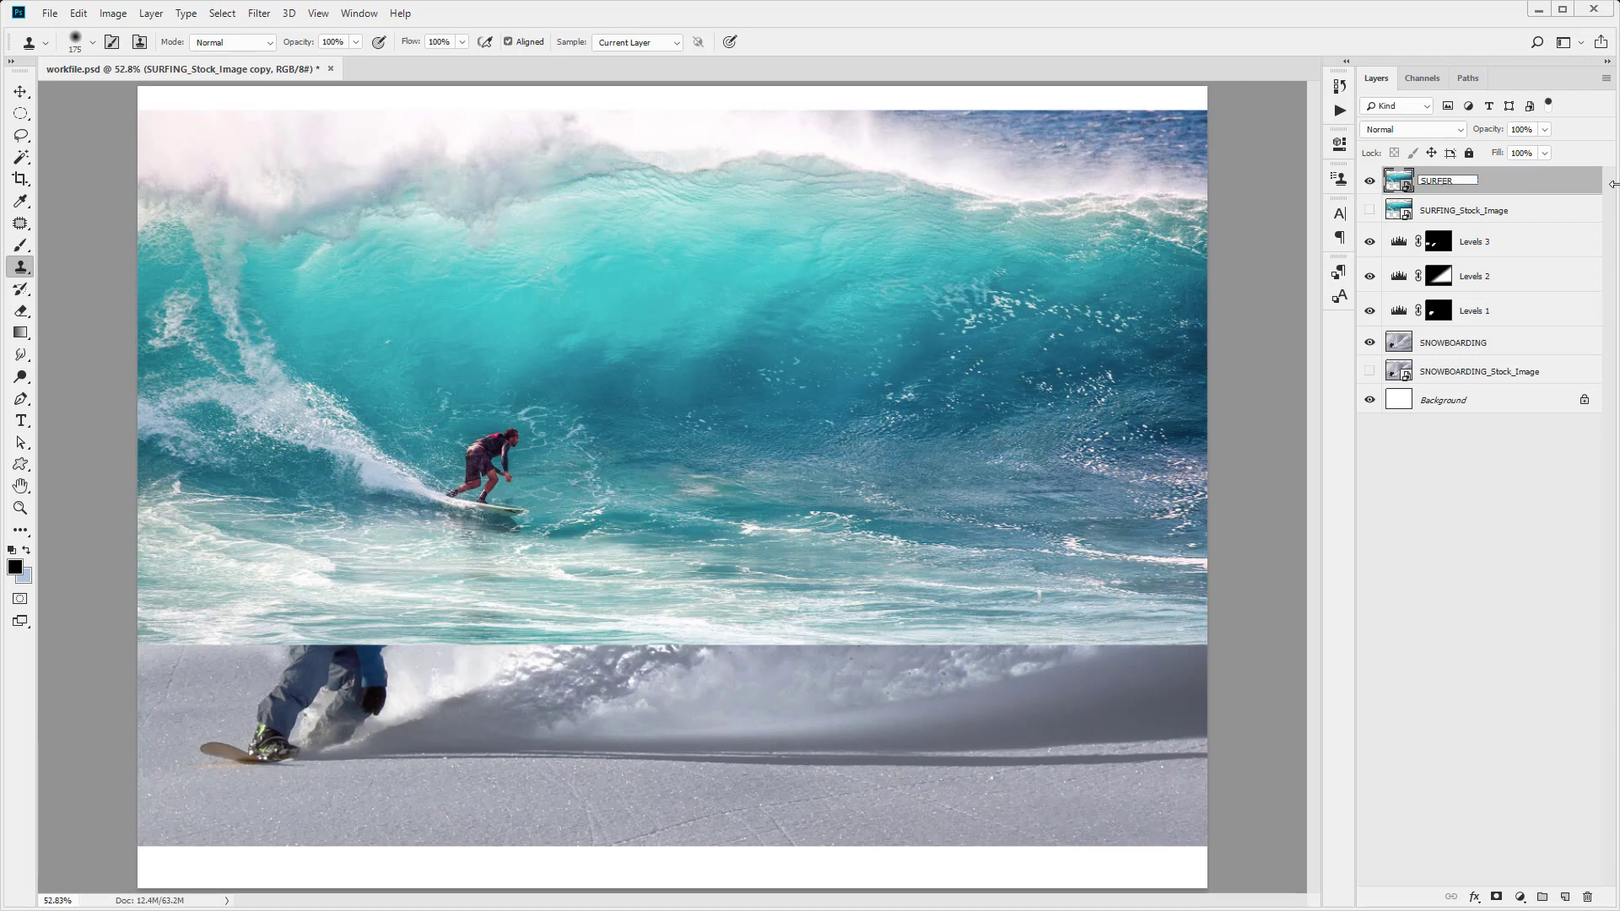
pyautogui.click(1463, 210)
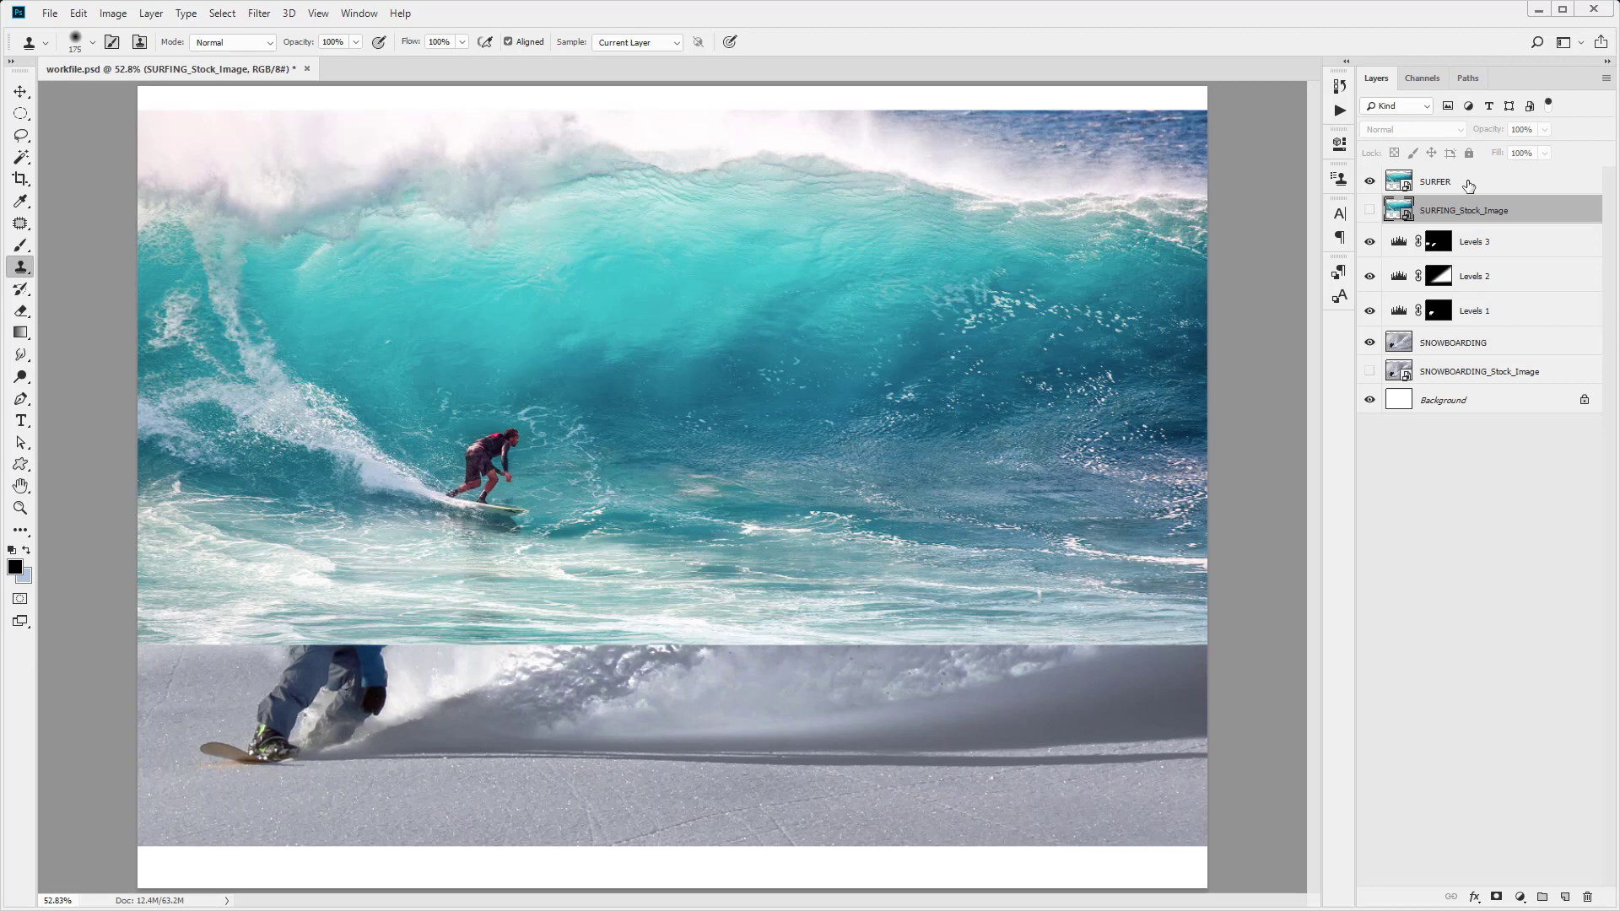
pyautogui.click(1435, 181)
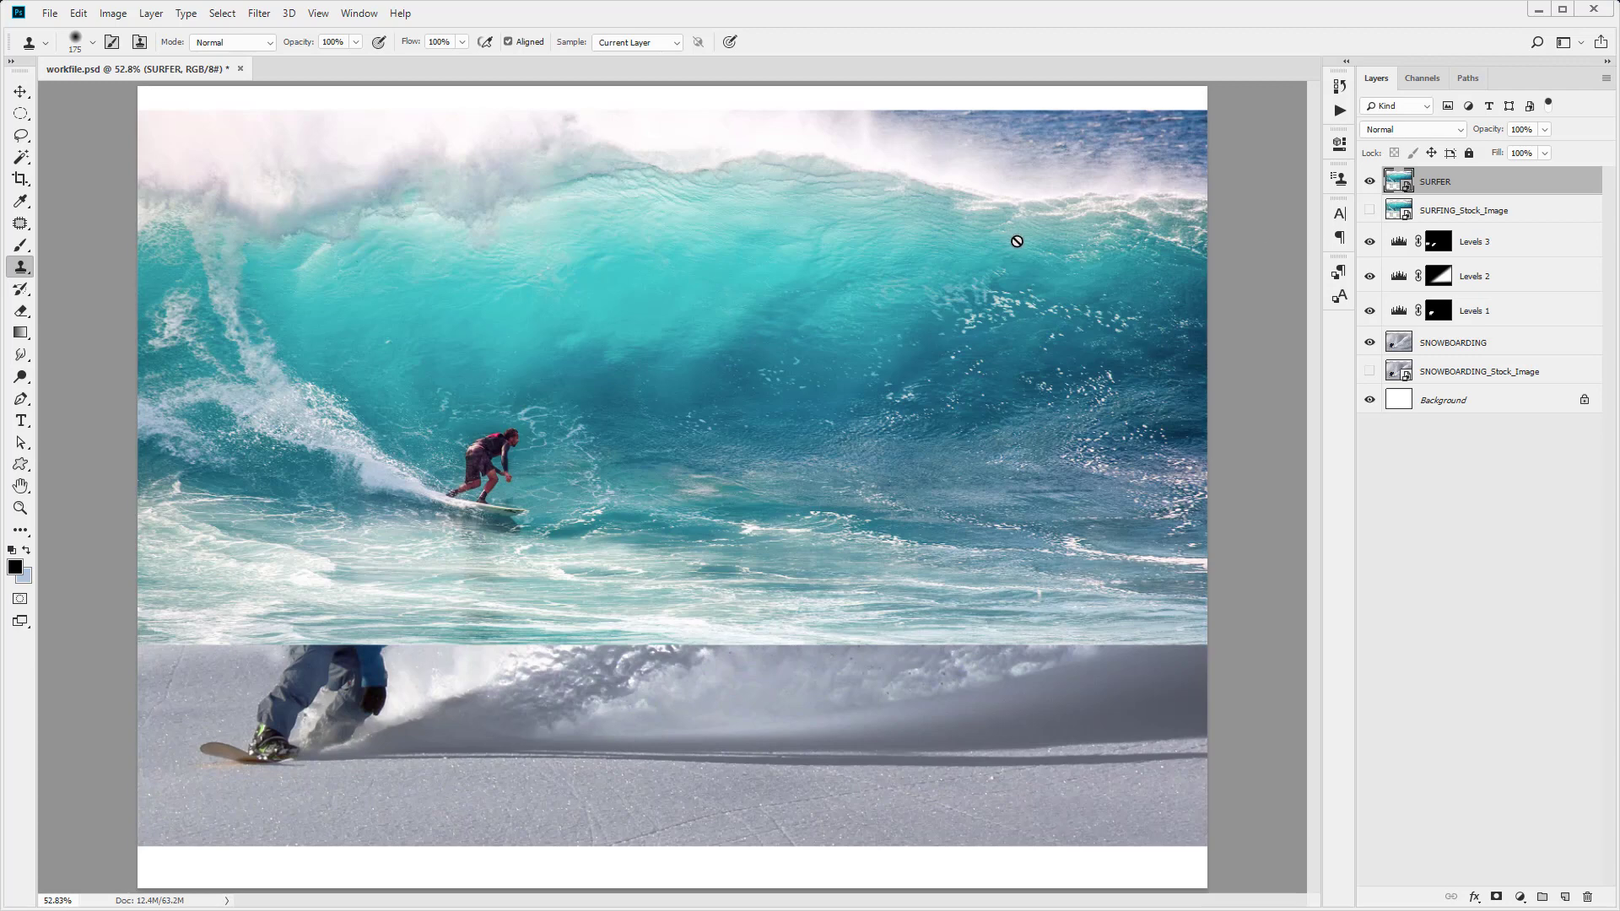
# - Set the SURFER layer's opacity to 50%
pyautogui.click(1523, 129)
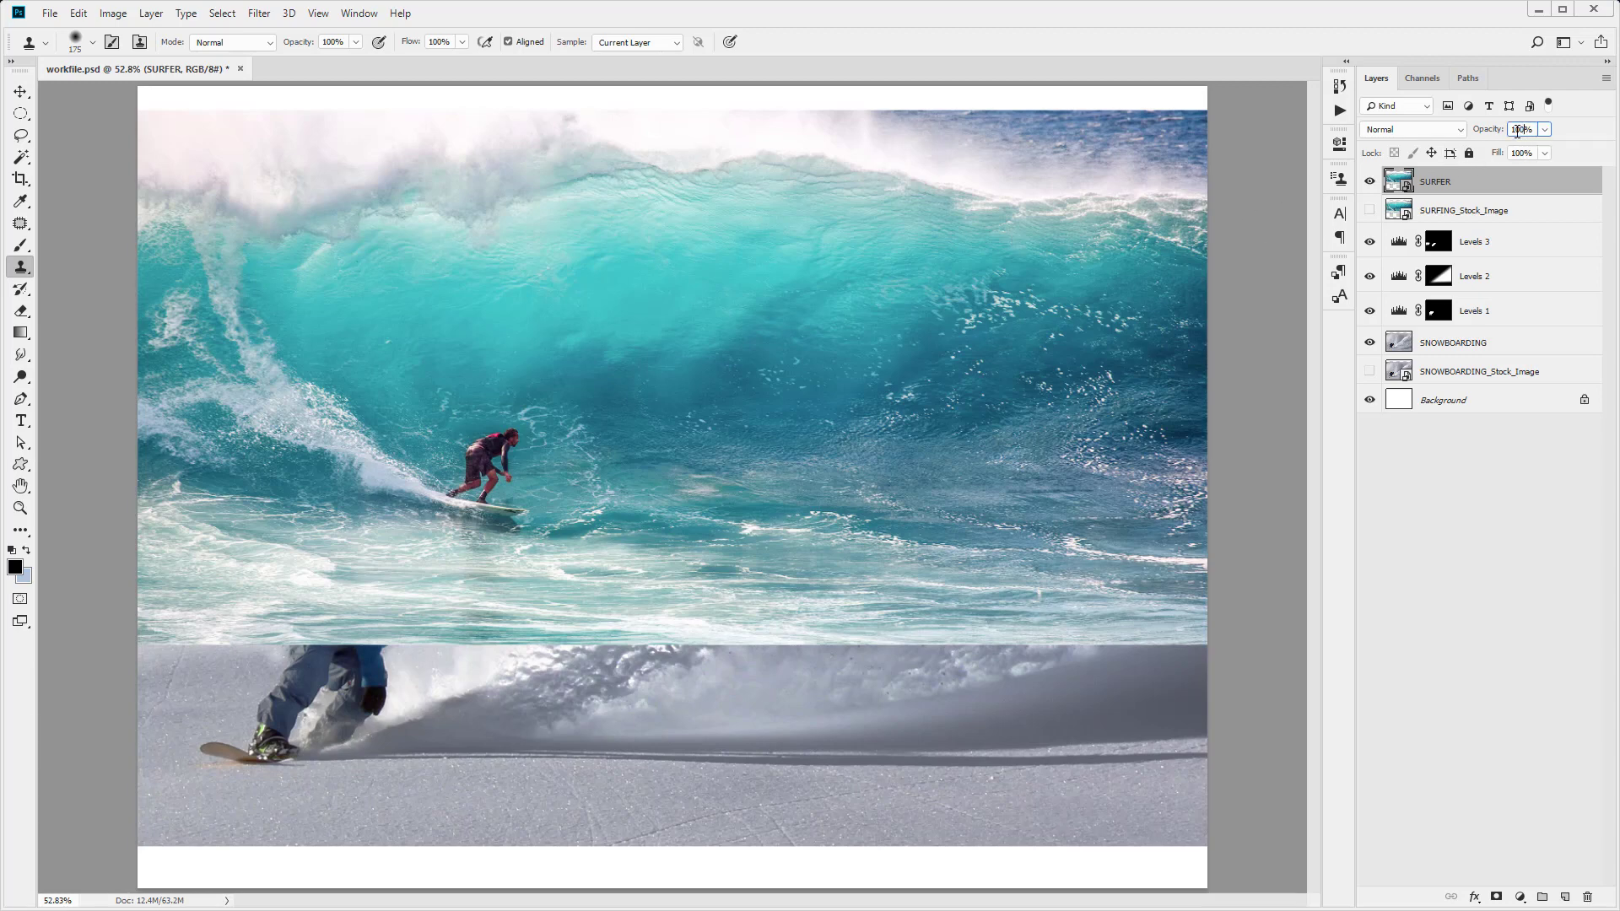
pyautogui.write('50')
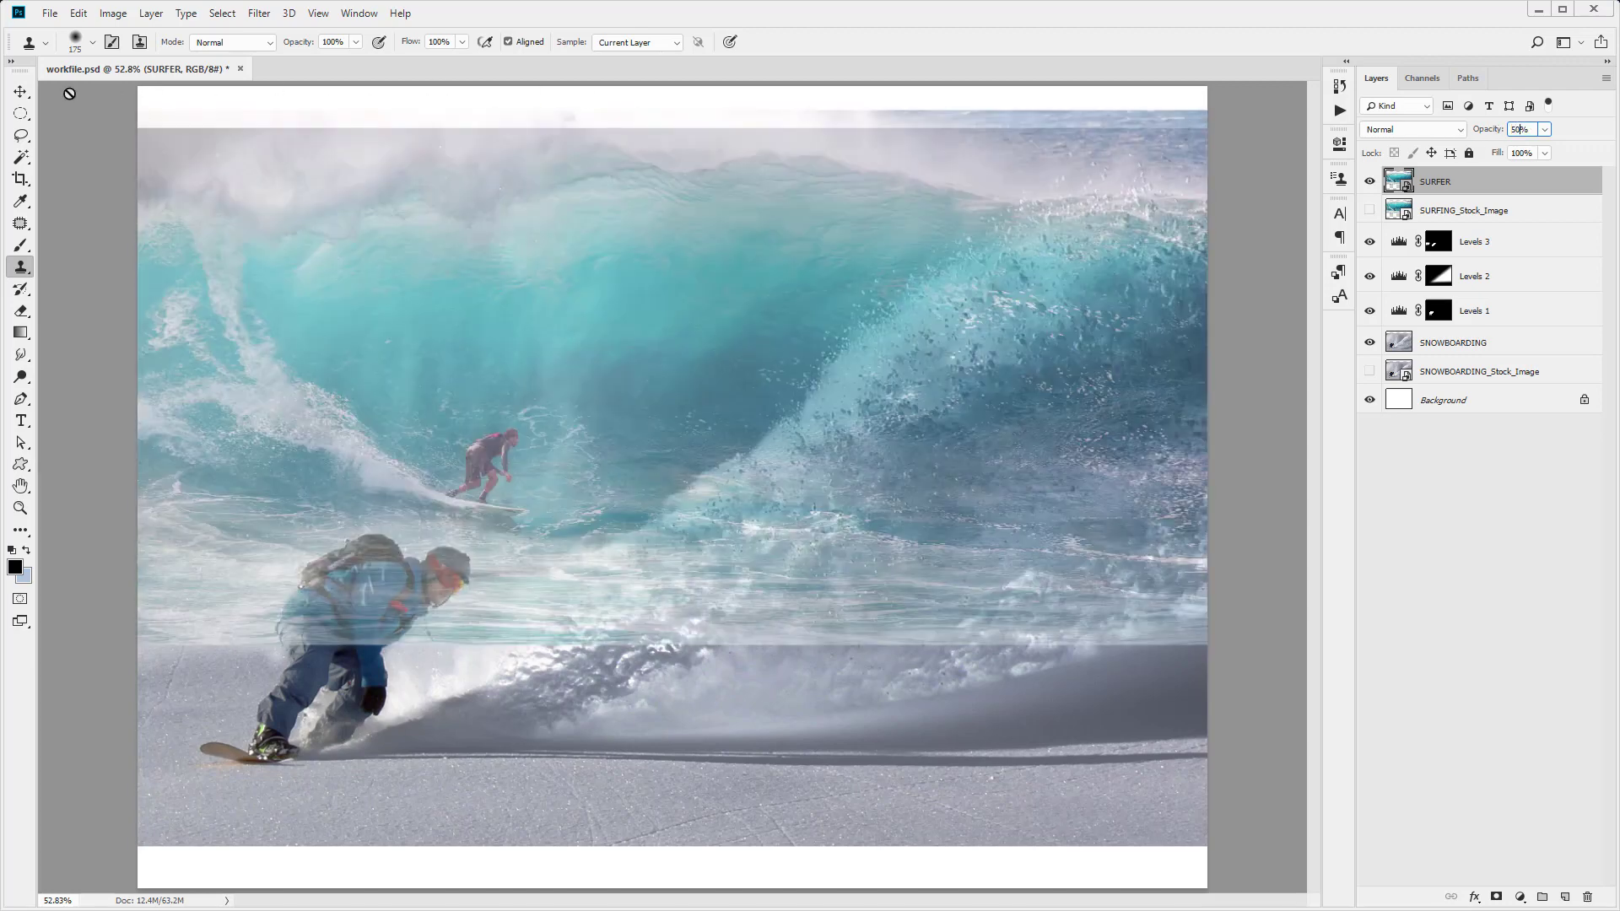
pyautogui.click(18, 91)
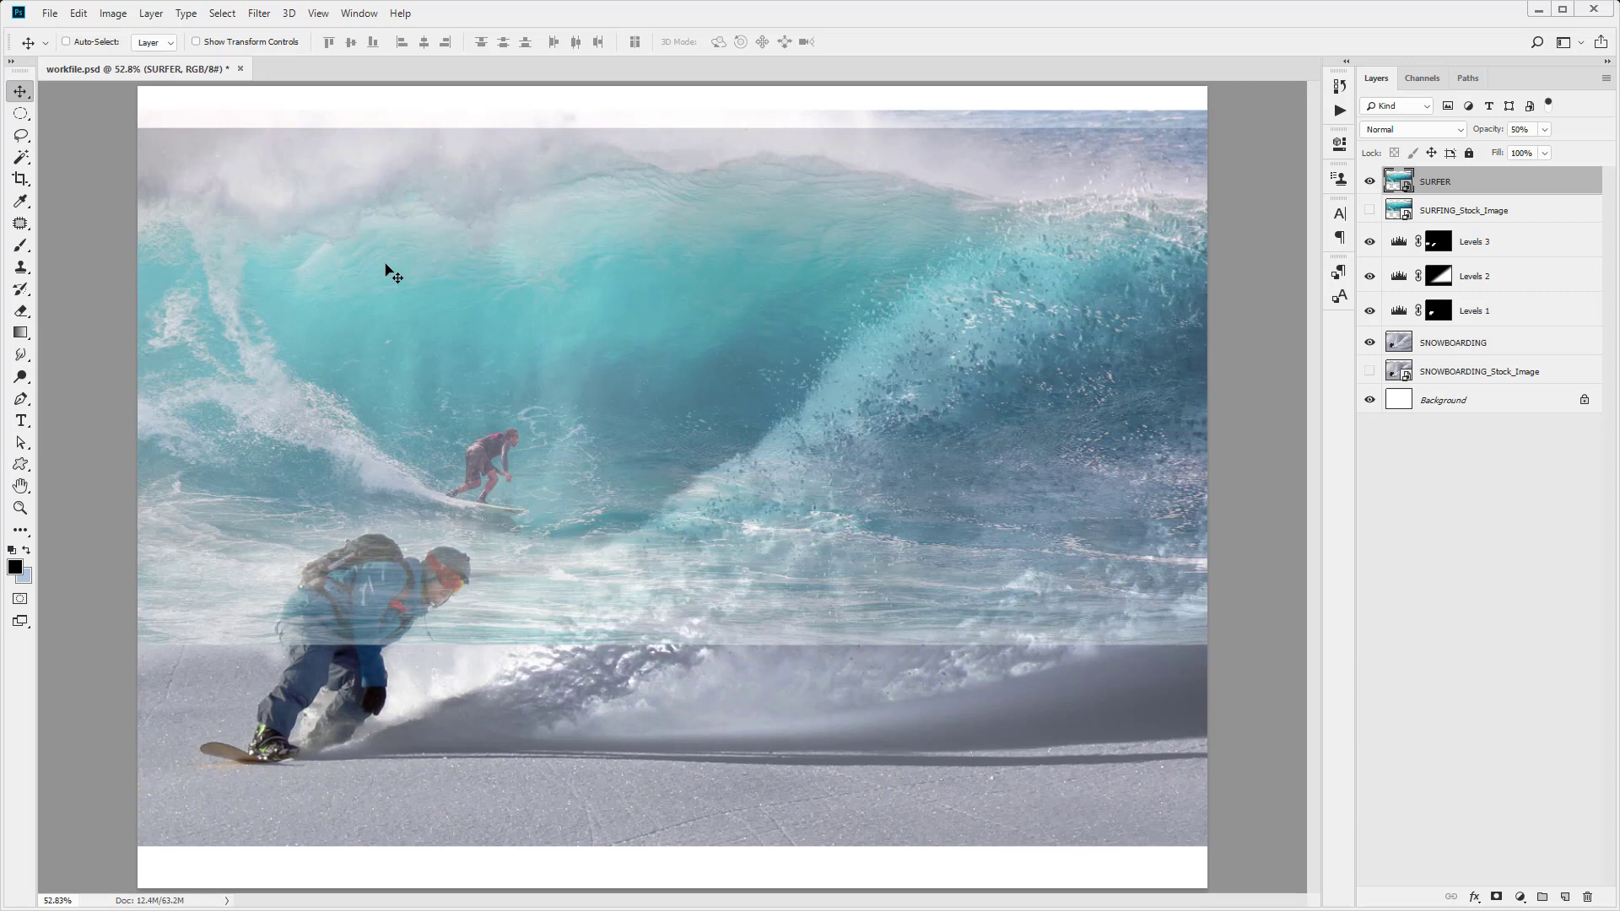
# - Flip the SURFER wave photo horizontally with Free Transform
pyautogui.press('ctrl+t')
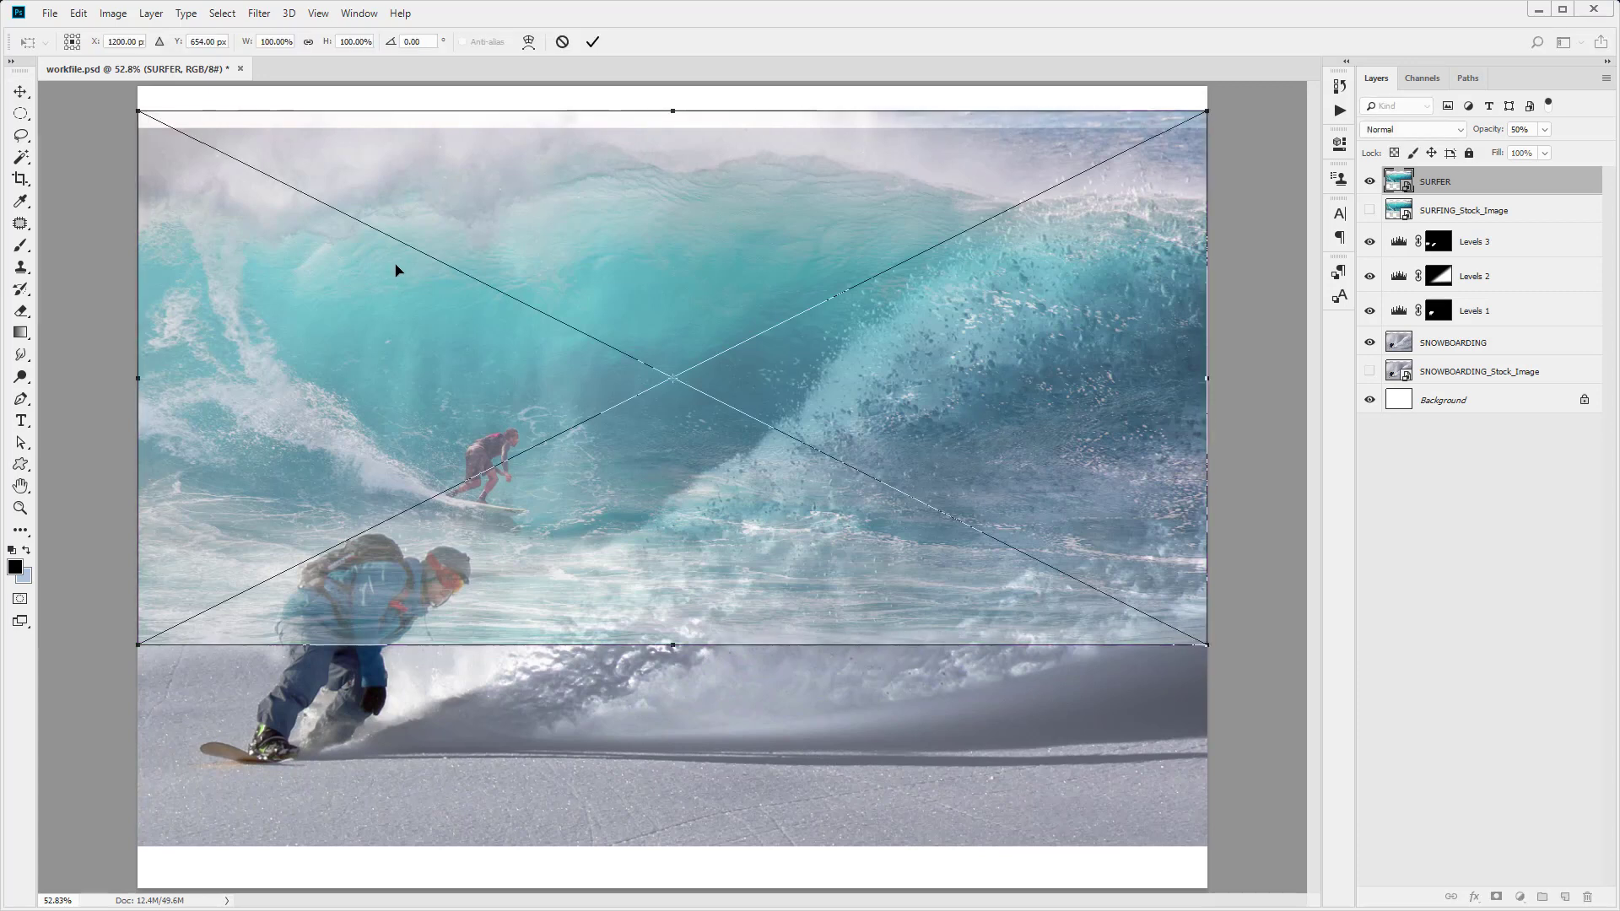
pyautogui.moveTo(691, 232)
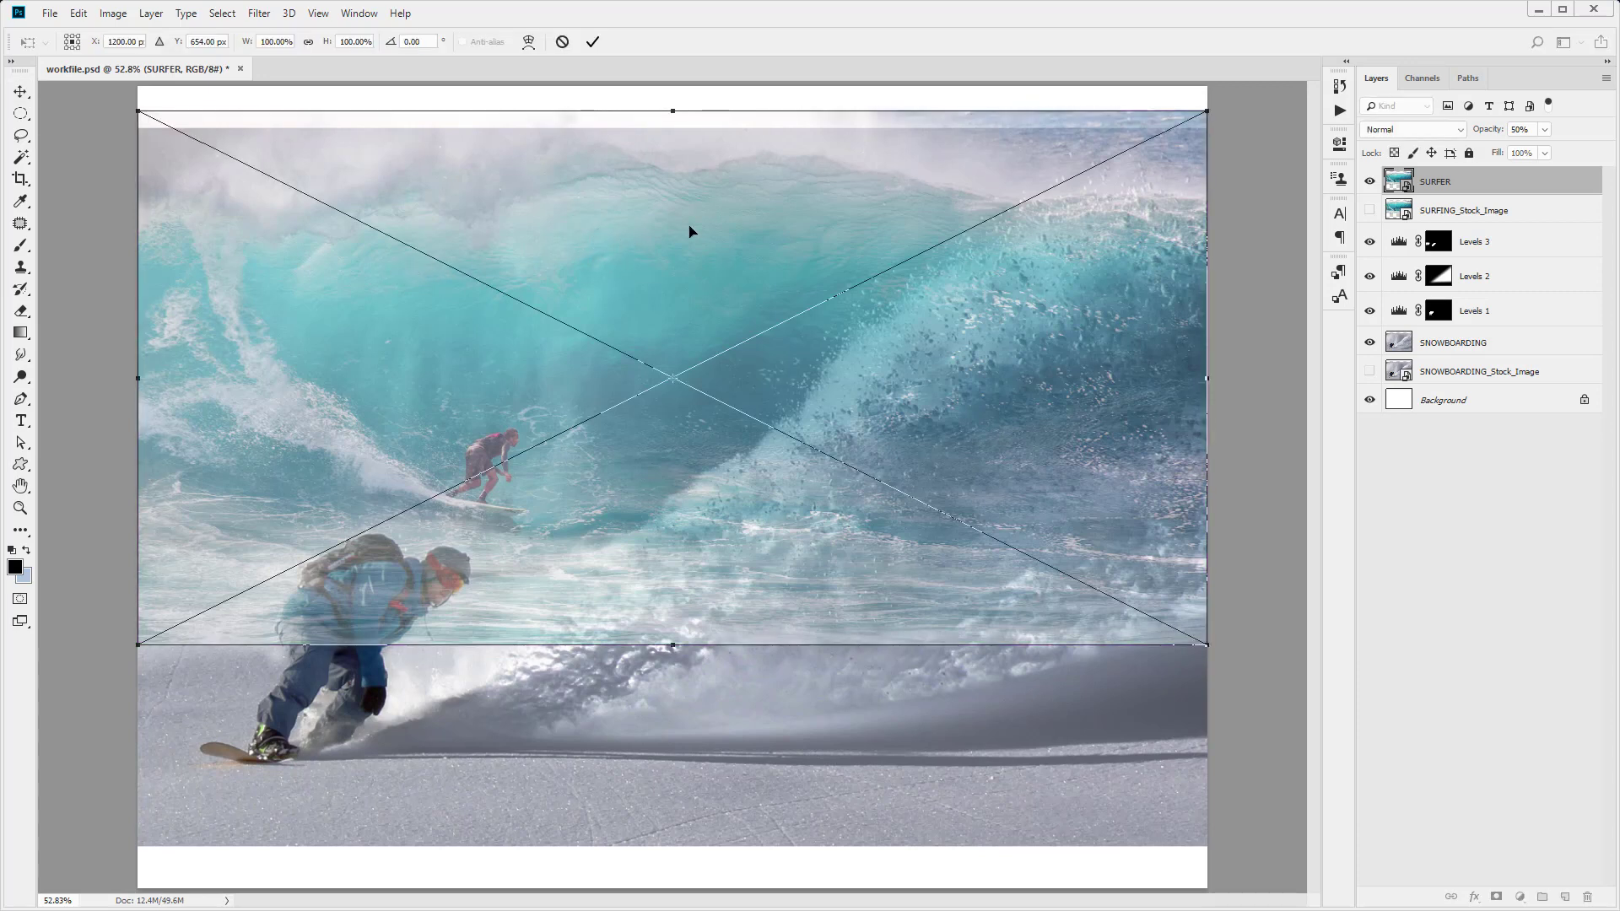
pyautogui.moveTo(661, 455)
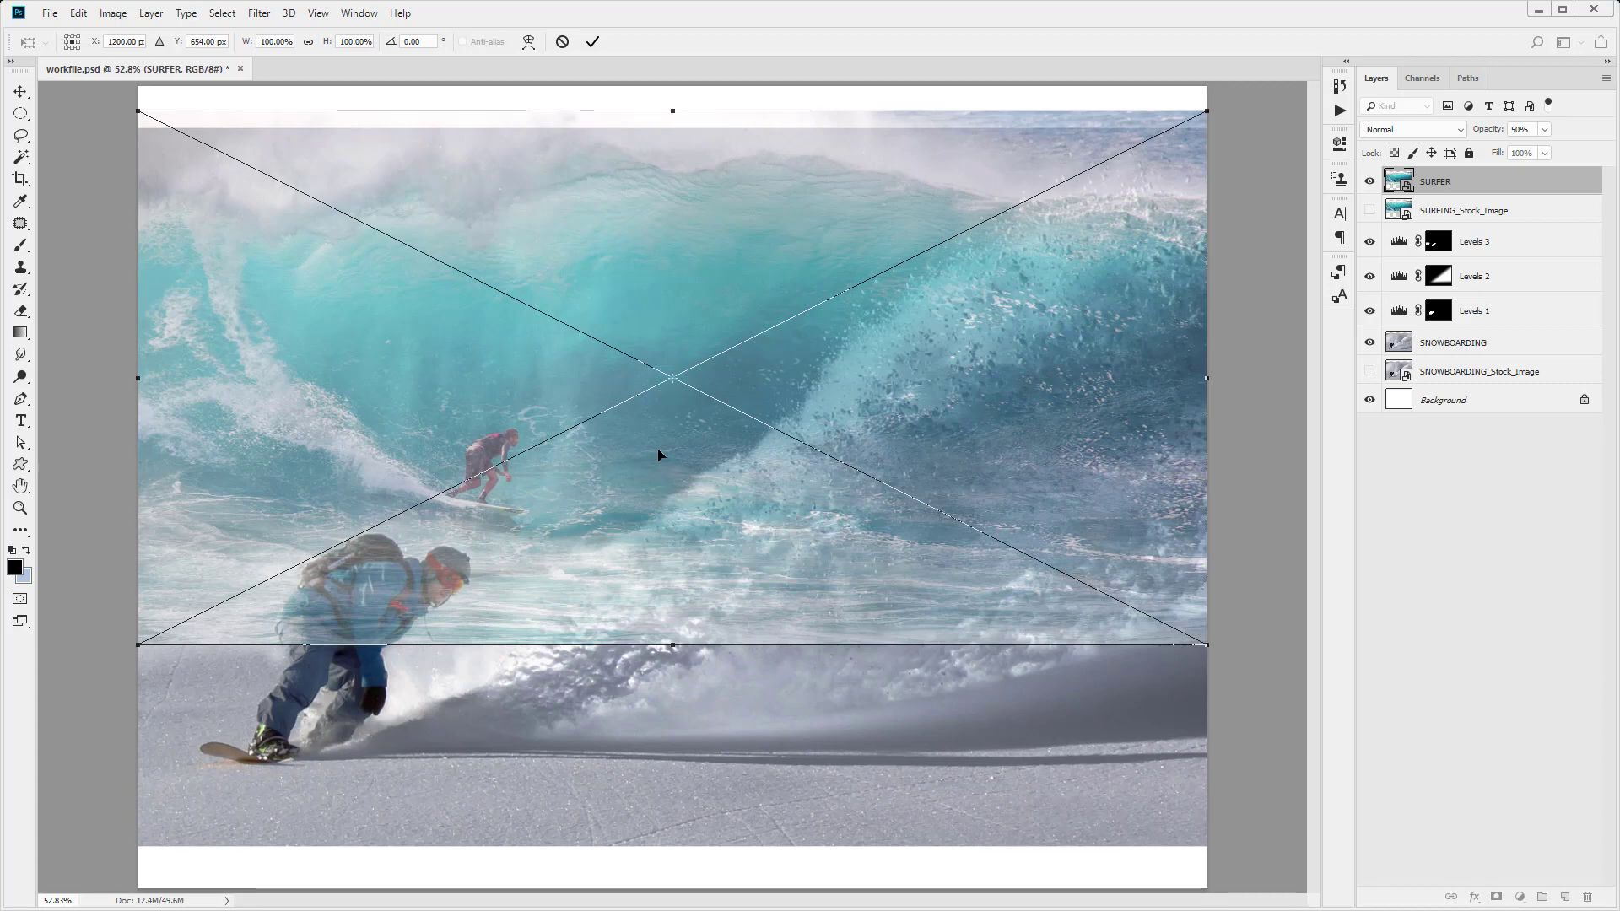
pyautogui.rightClick(661, 456)
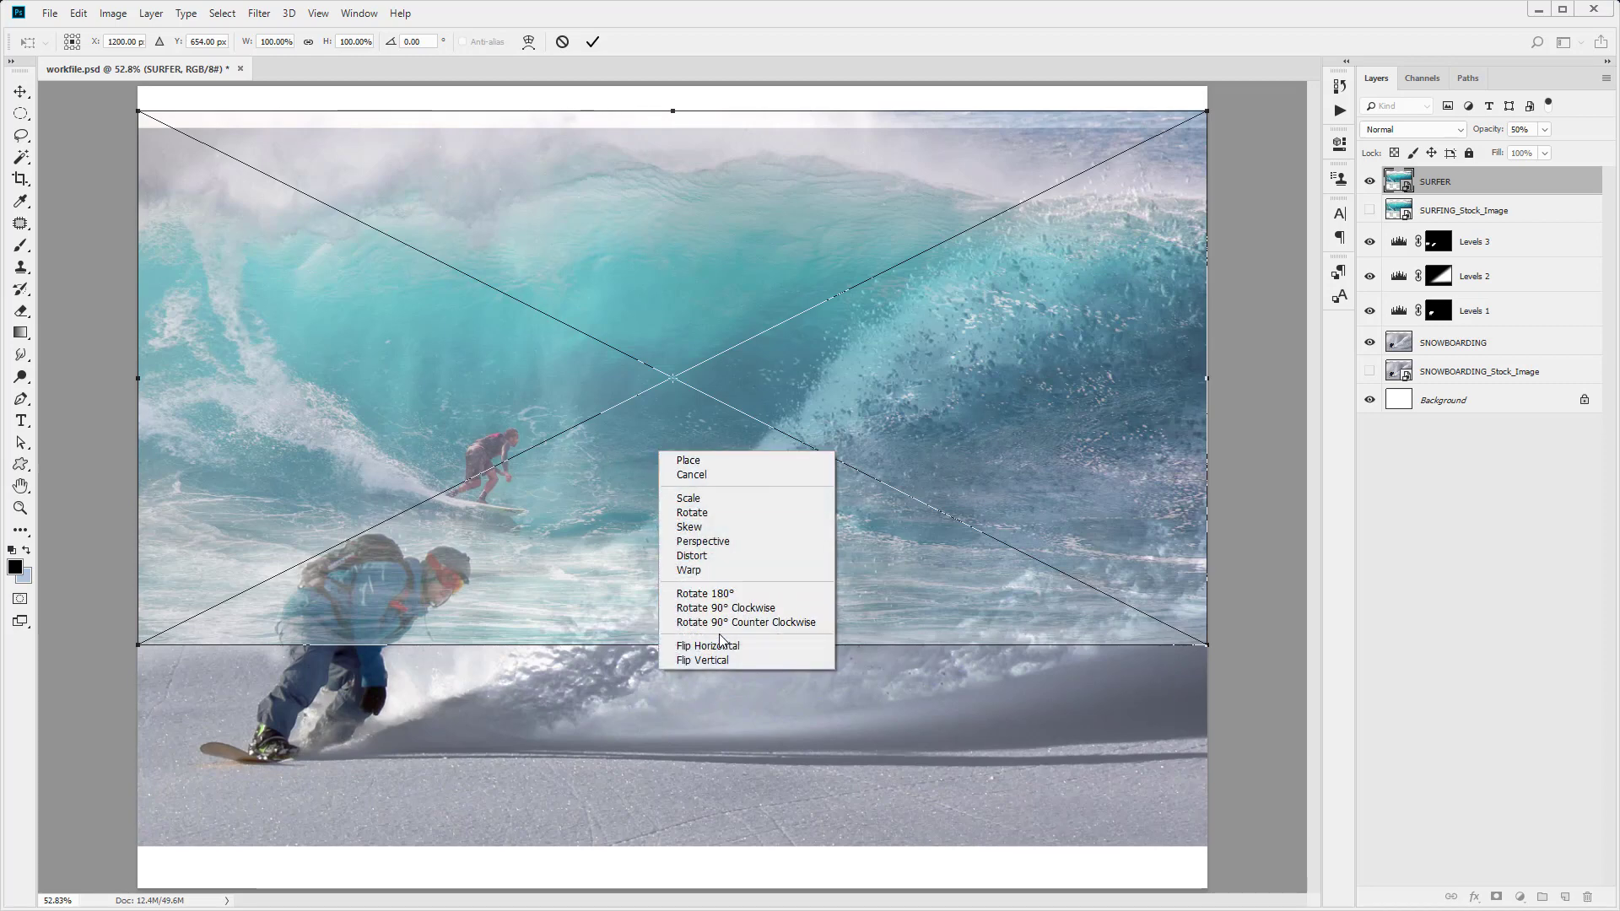
pyautogui.click(708, 644)
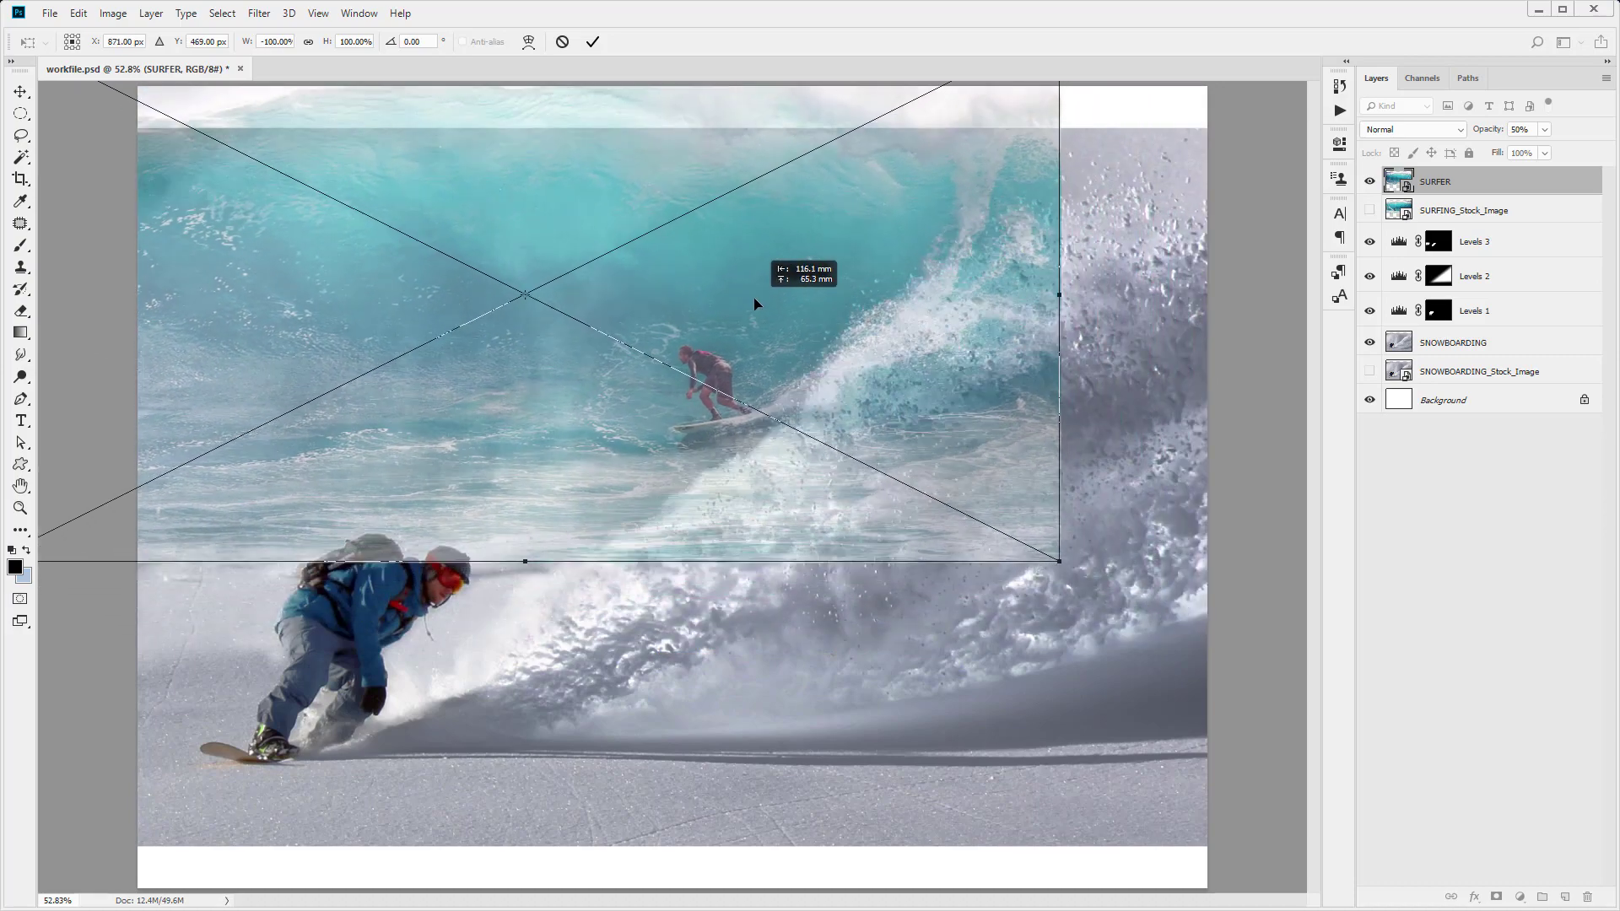
# - Scale the flipped wave photo down to about 82%
pyautogui.moveTo(754, 303); pyautogui.dragTo(751, 277)
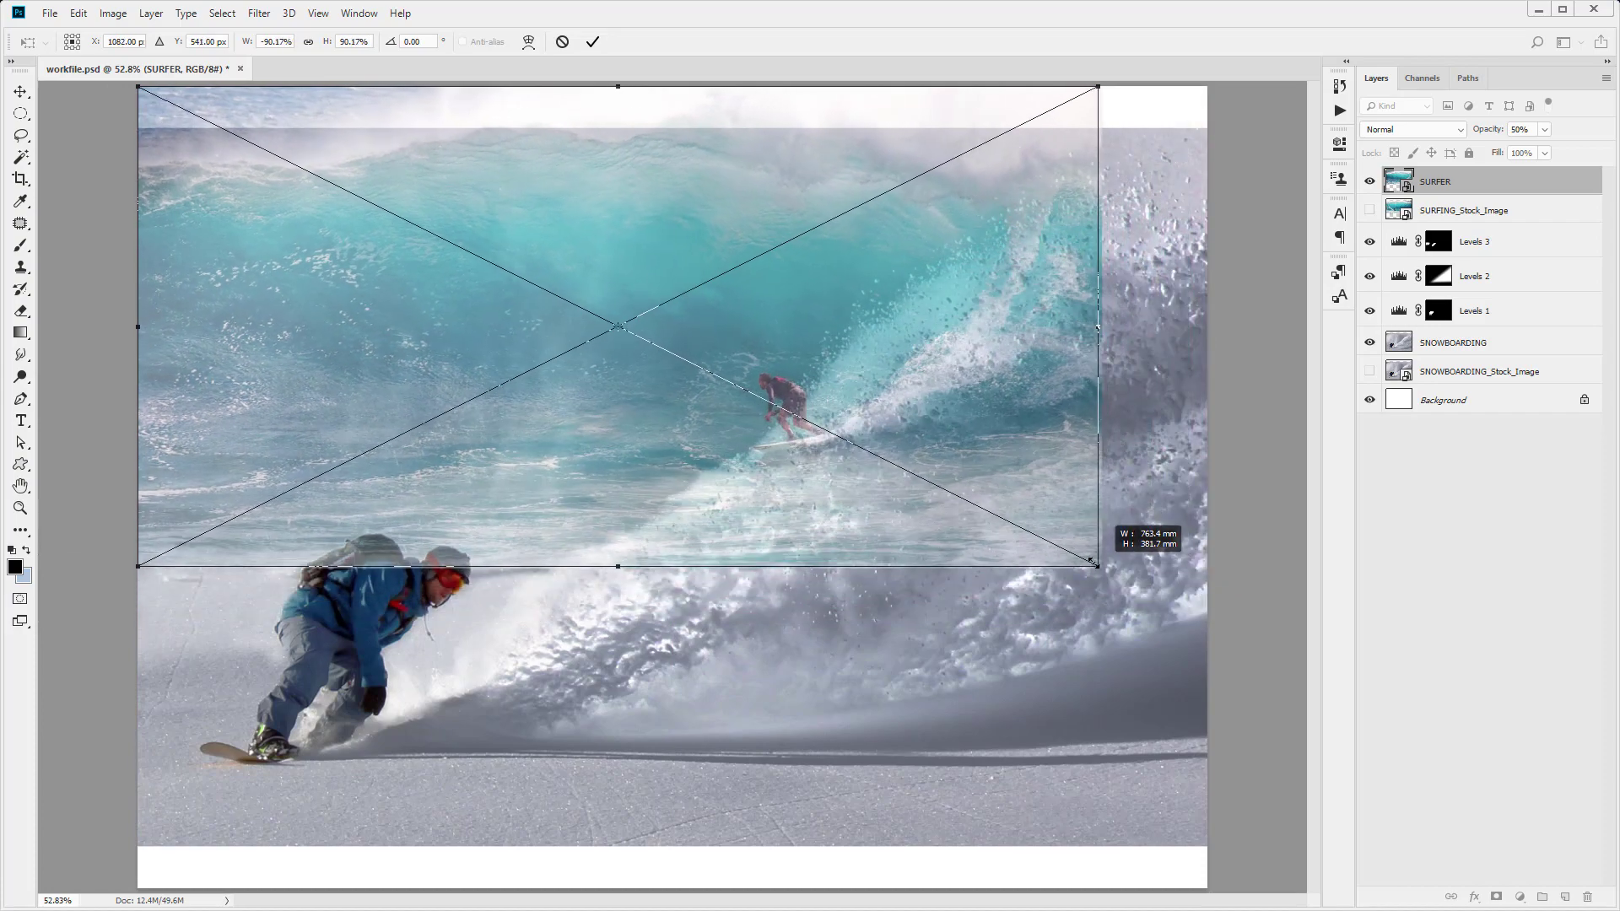
pyautogui.moveTo(1093, 565); pyautogui.dragTo(1028, 532)
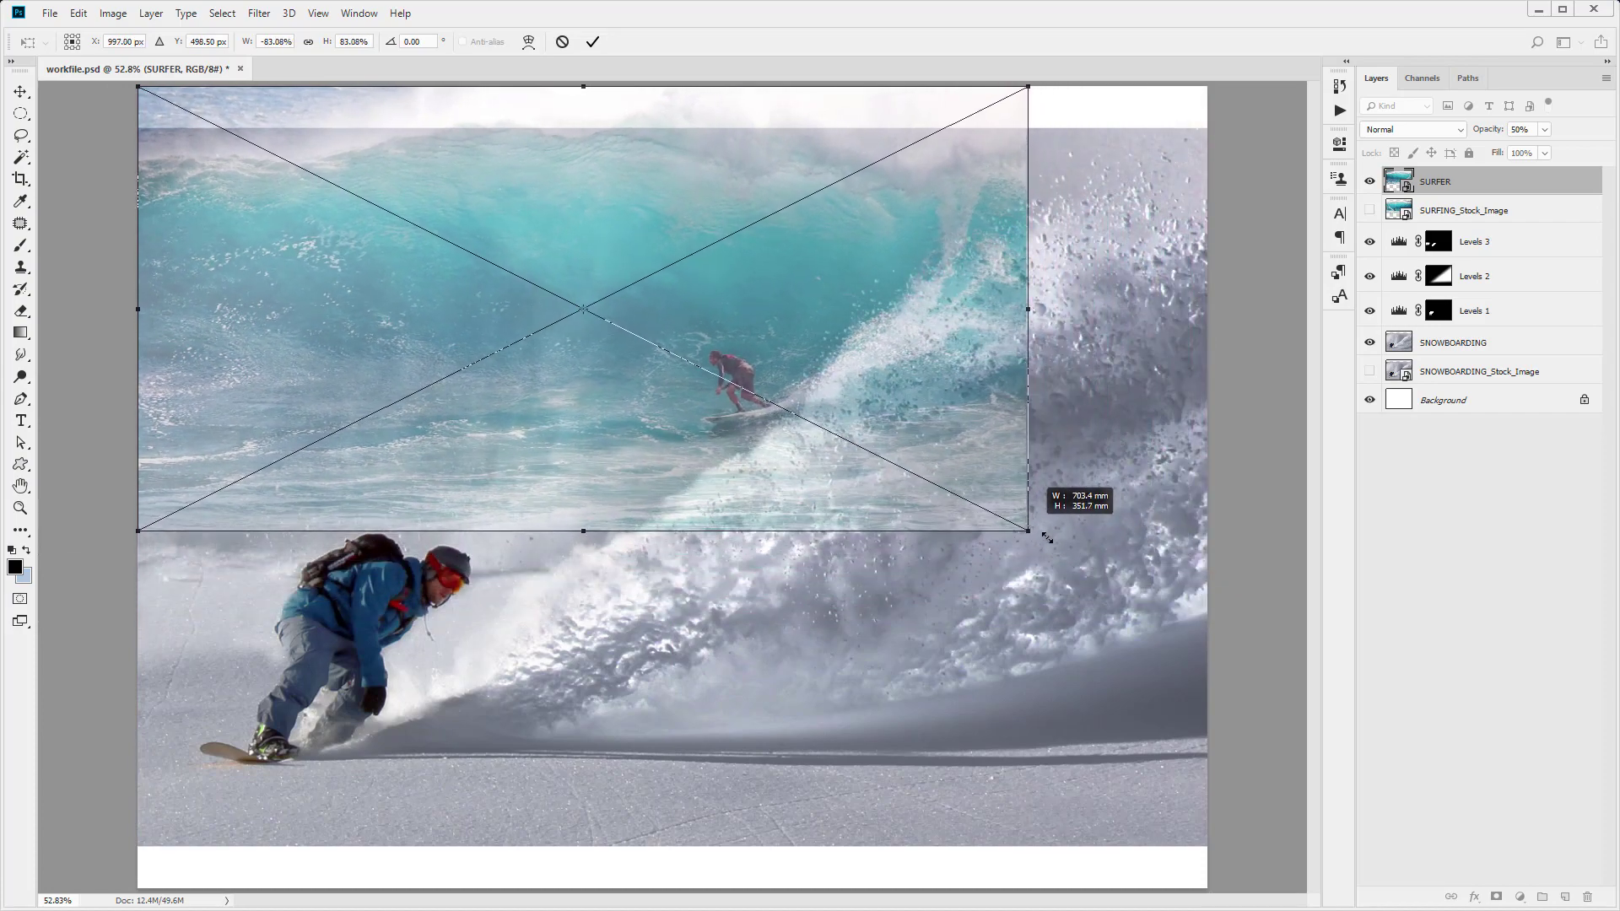
pyautogui.moveTo(1026, 529); pyautogui.dragTo(1004, 526)
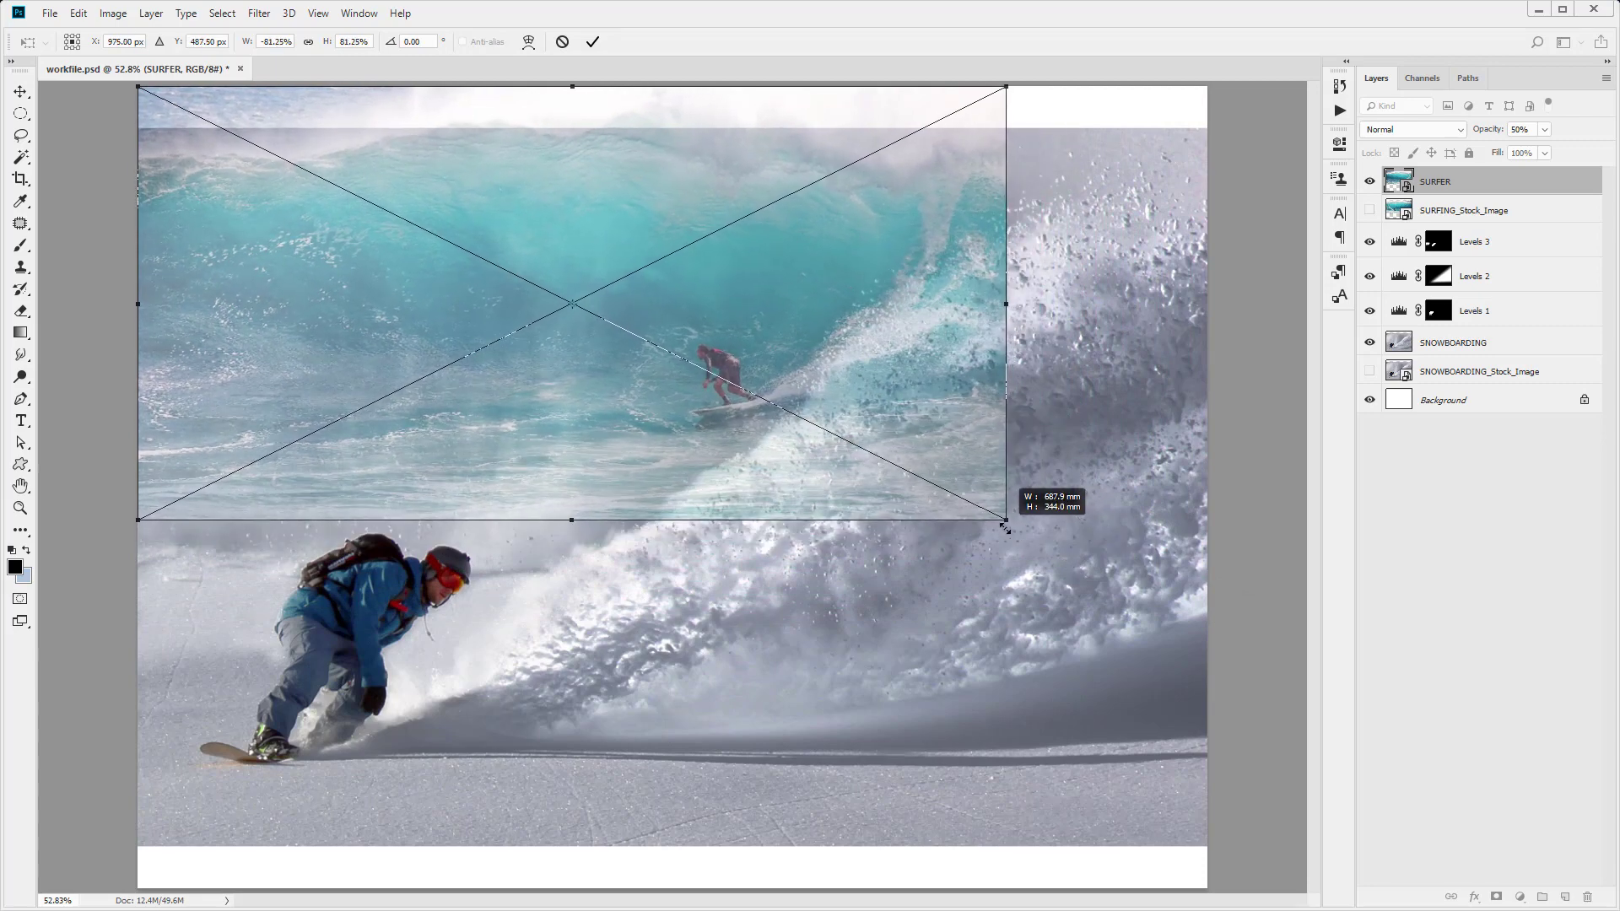
pyautogui.moveTo(1005, 525); pyautogui.dragTo(1018, 524)
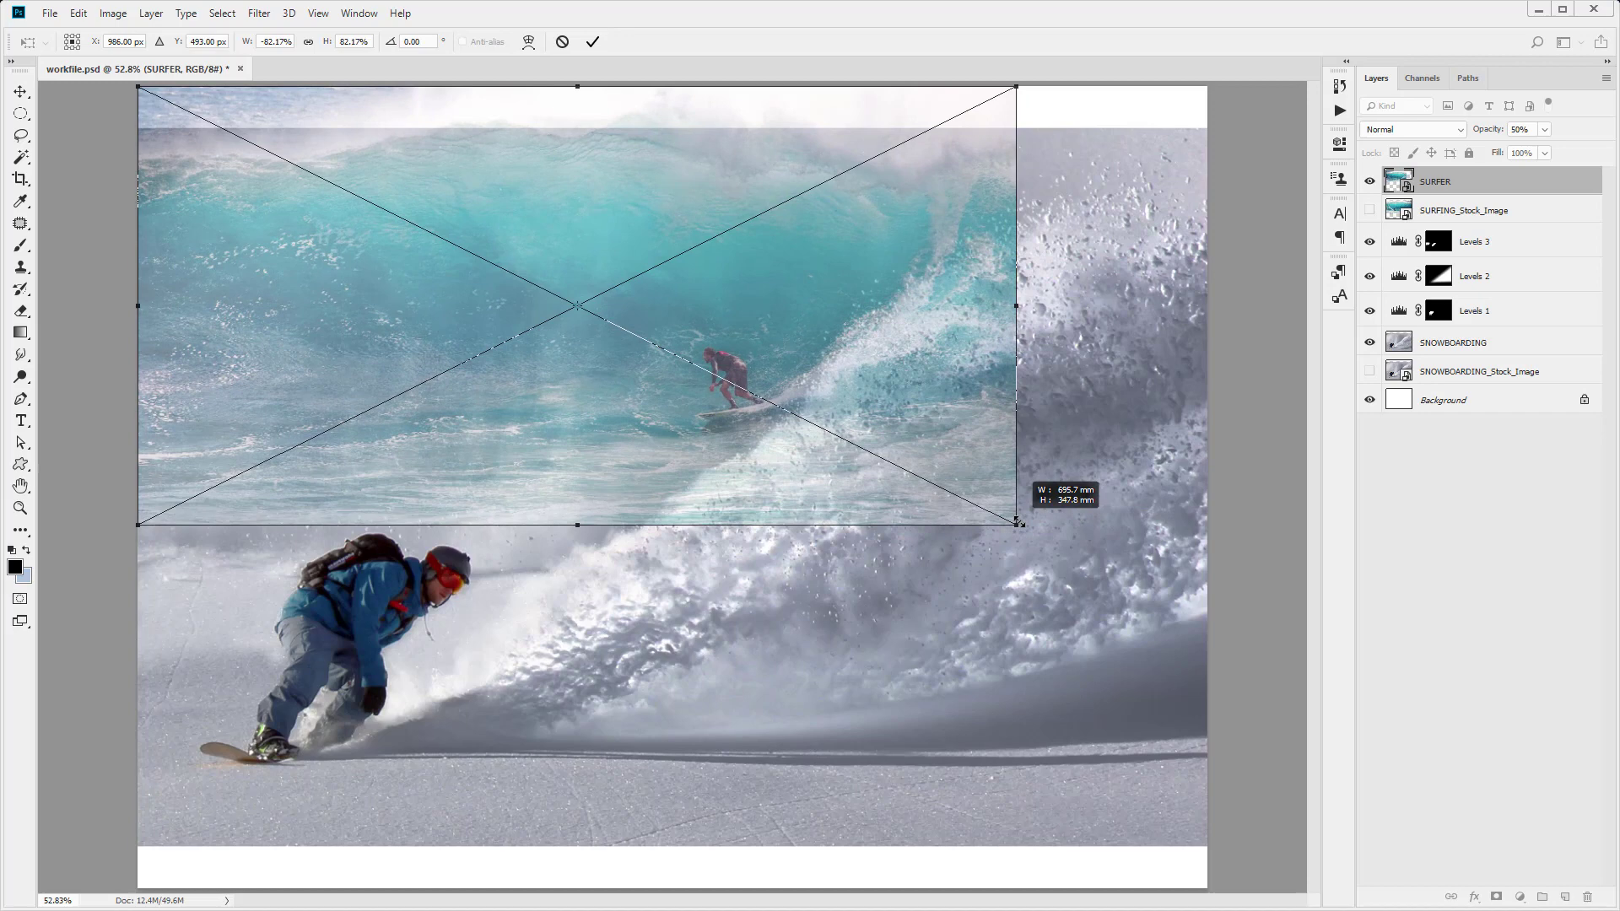
pyautogui.moveTo(1018, 525); pyautogui.dragTo(1011, 523)
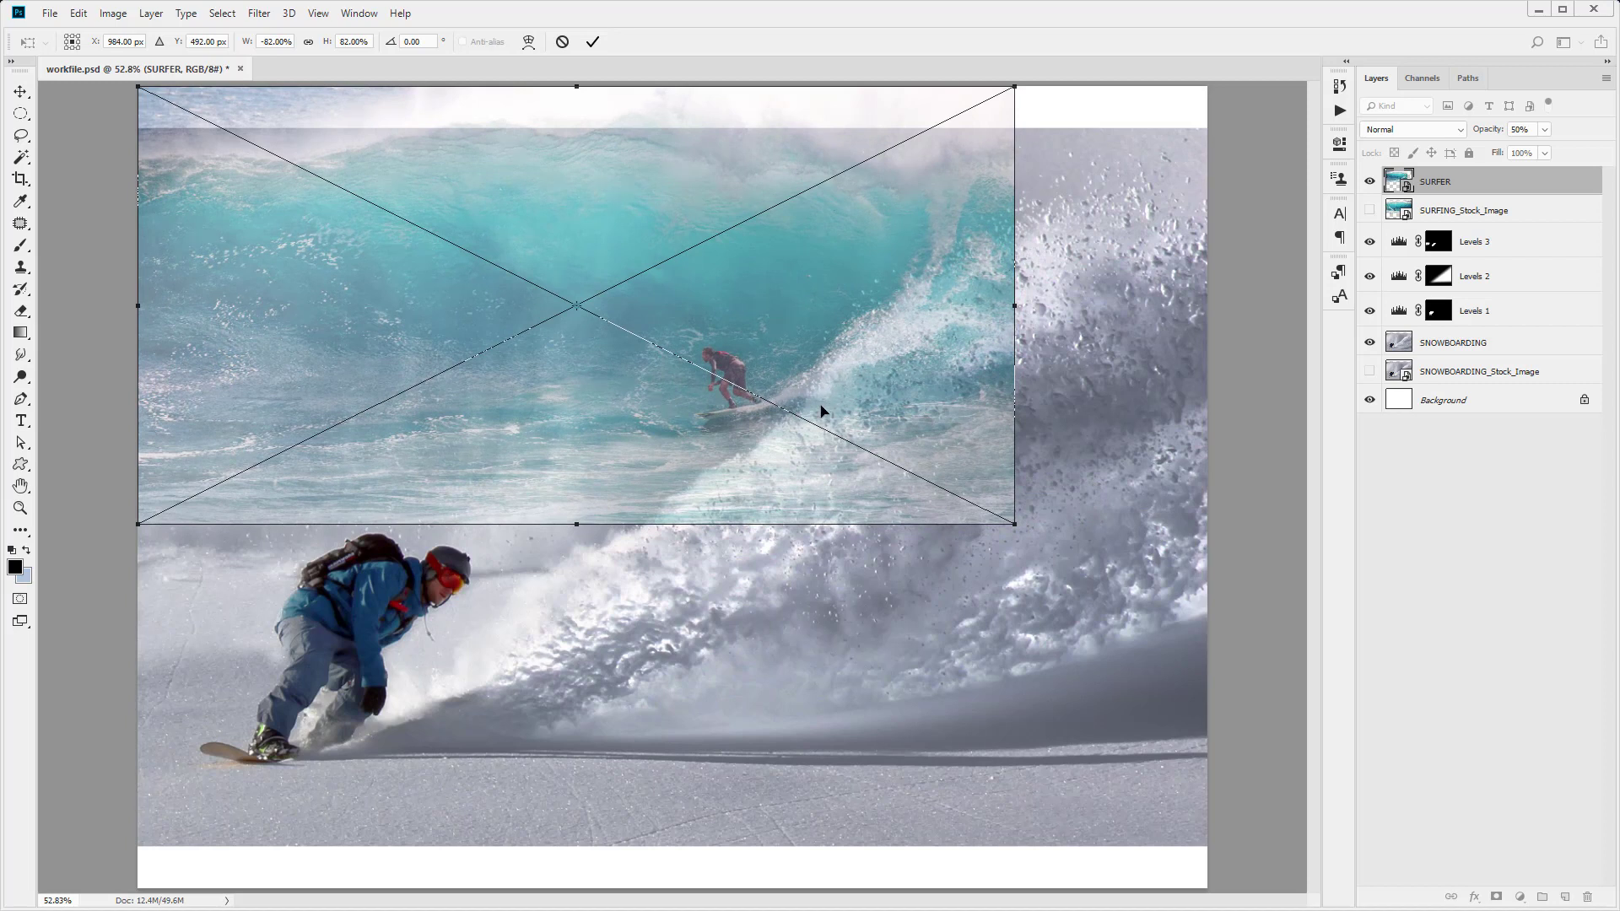
pyautogui.moveTo(810, 448)
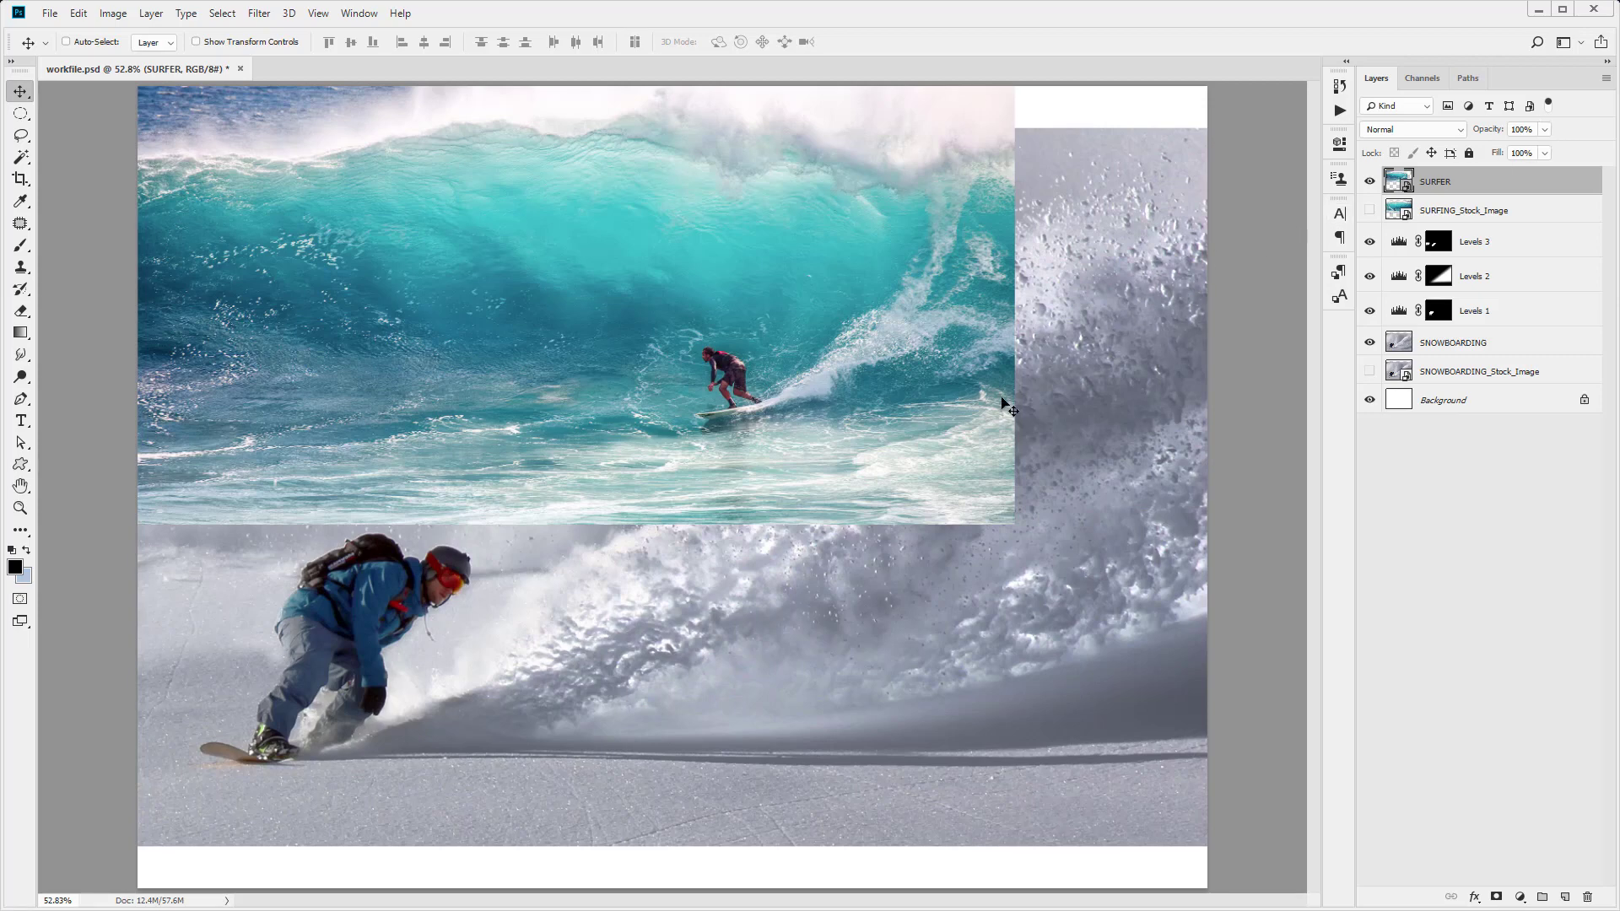
pyautogui.moveTo(1246, 220)
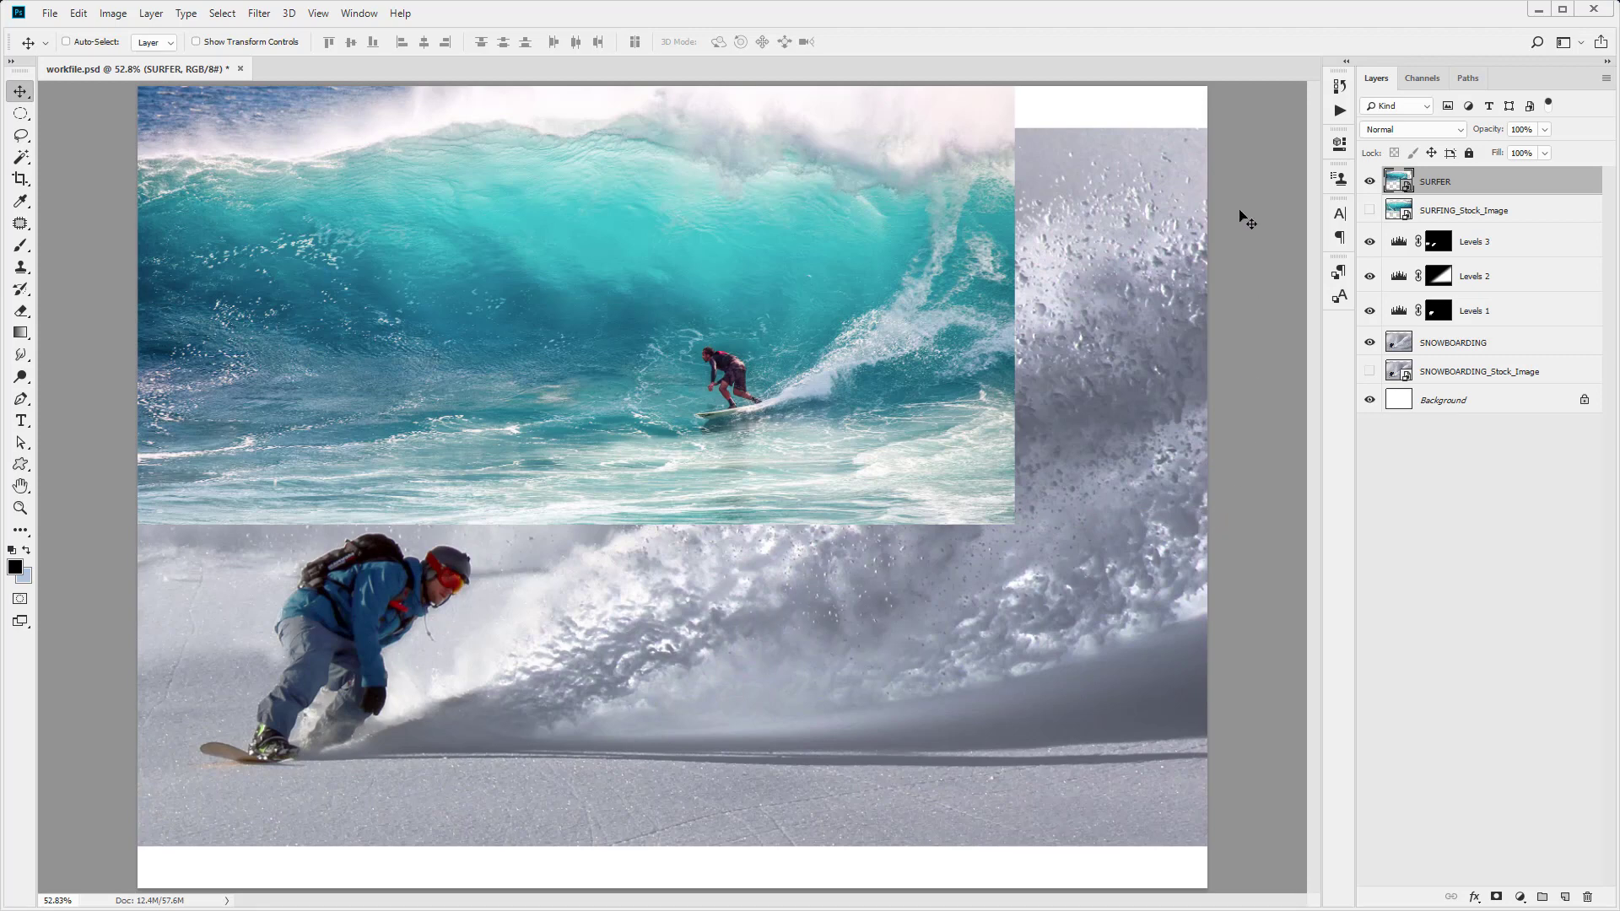
pyautogui.moveTo(1020, 532)
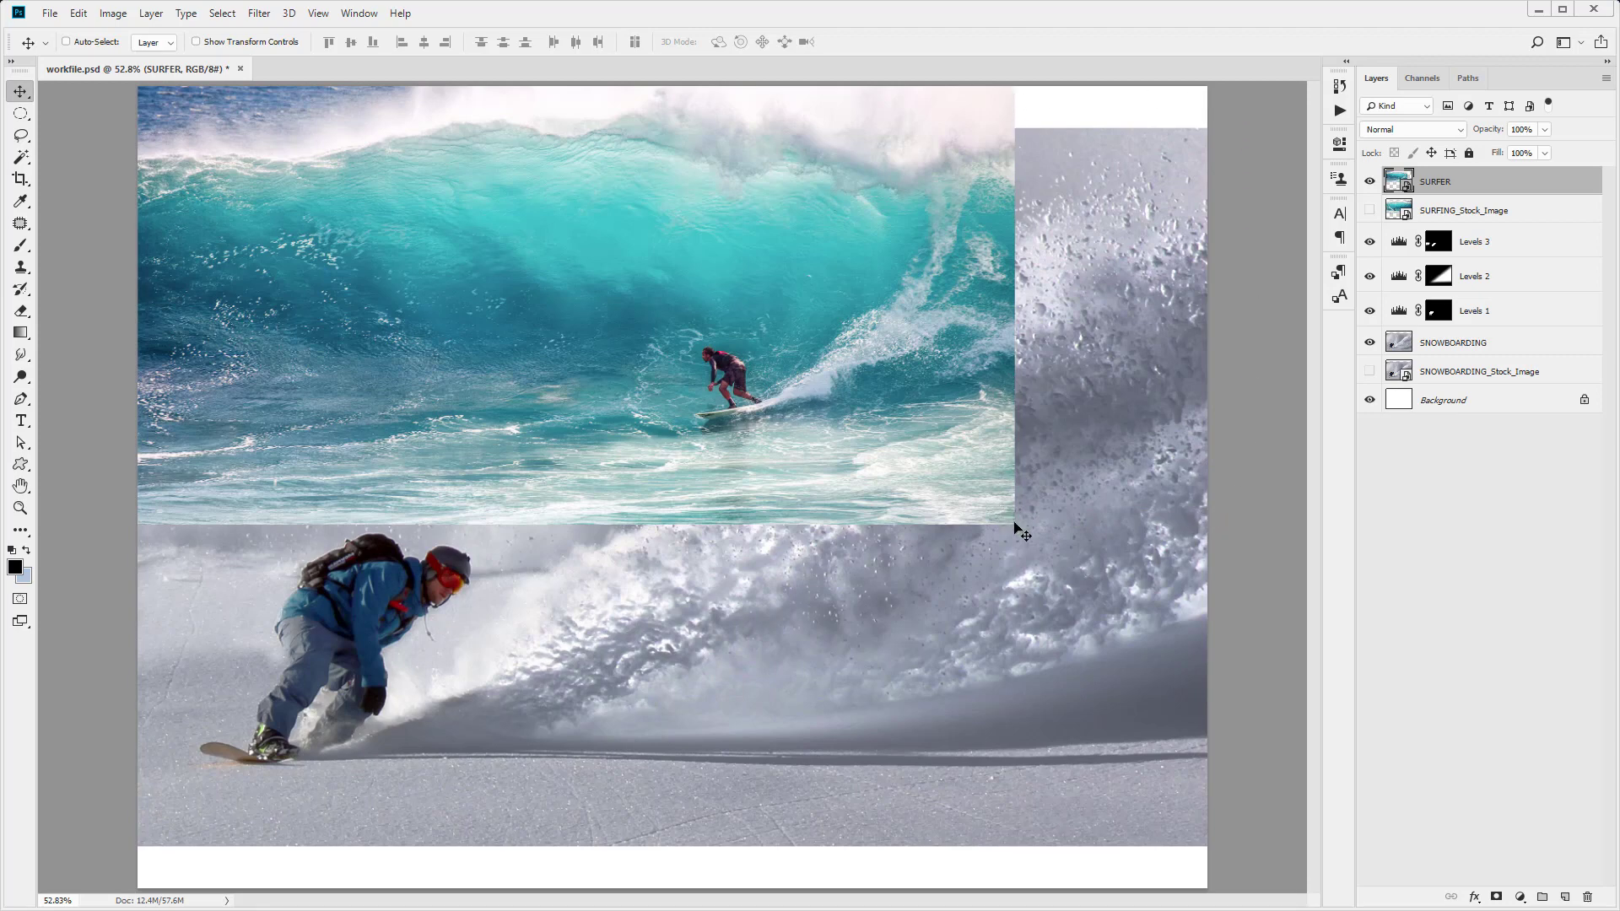
pyautogui.moveTo(868, 91)
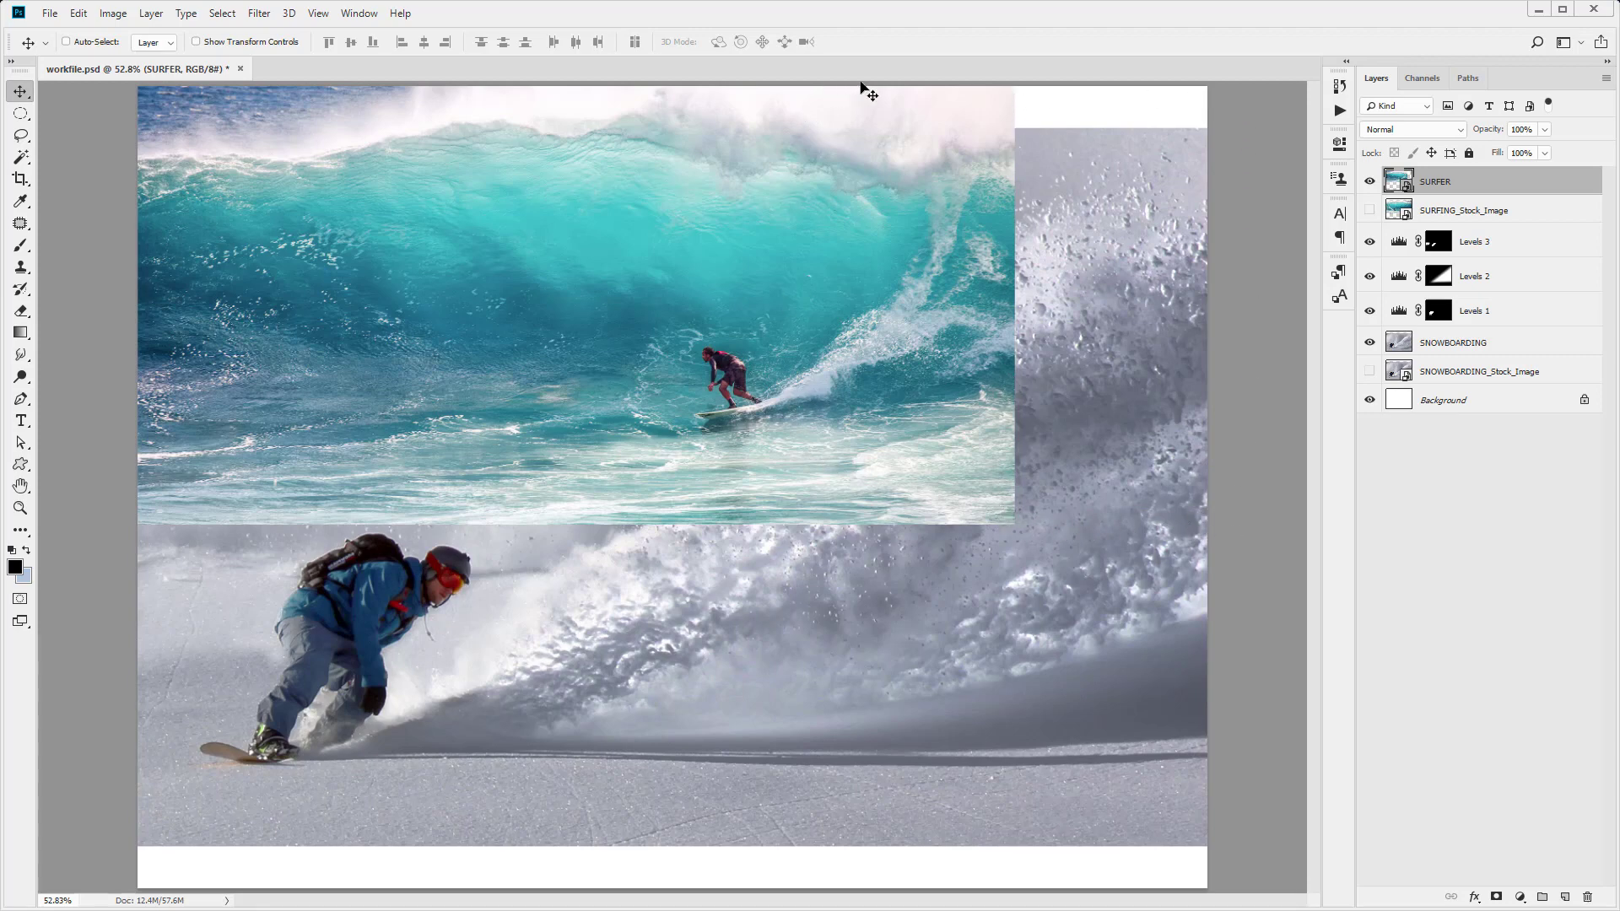
pyautogui.moveTo(1193, 520)
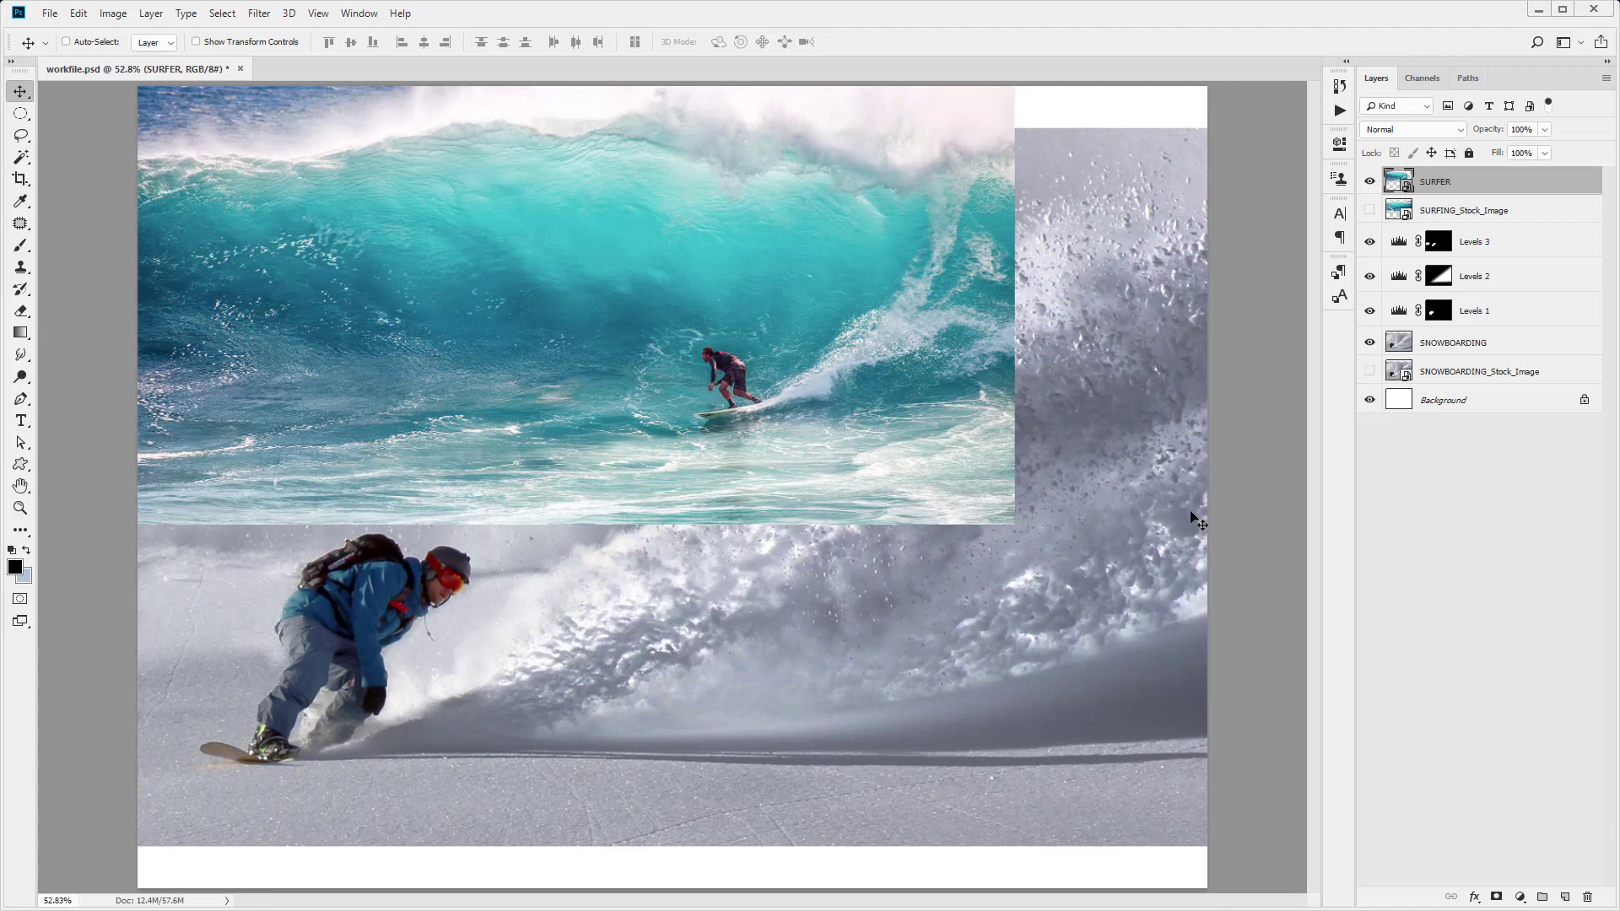
pyautogui.moveTo(1014, 519)
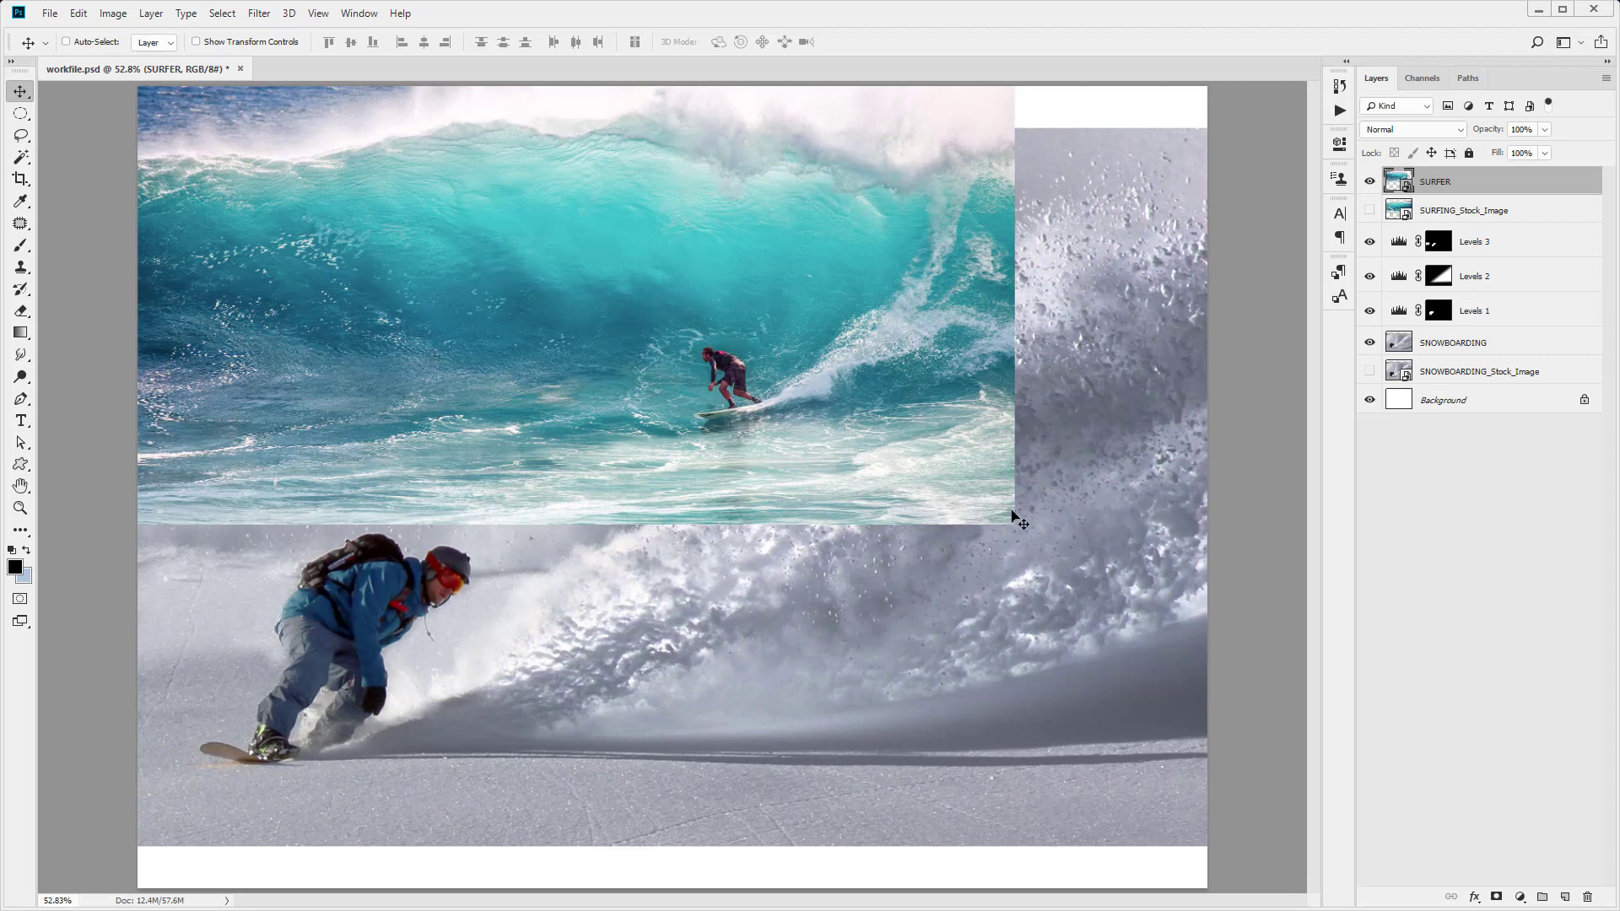
pyautogui.moveTo(1182, 98)
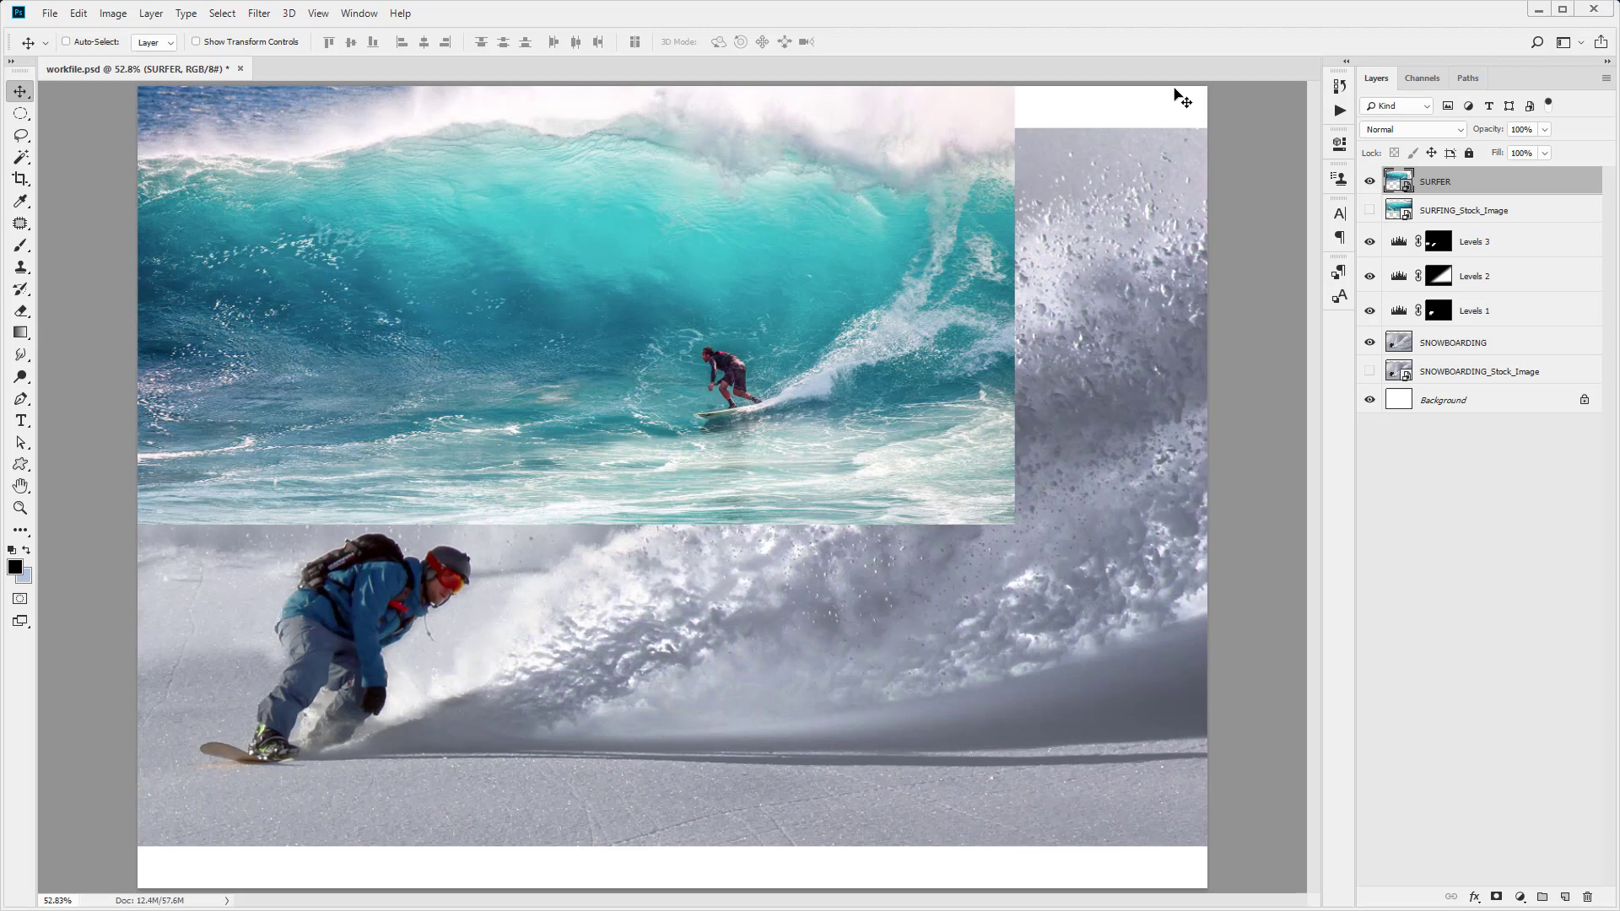
pyautogui.moveTo(1468, 182)
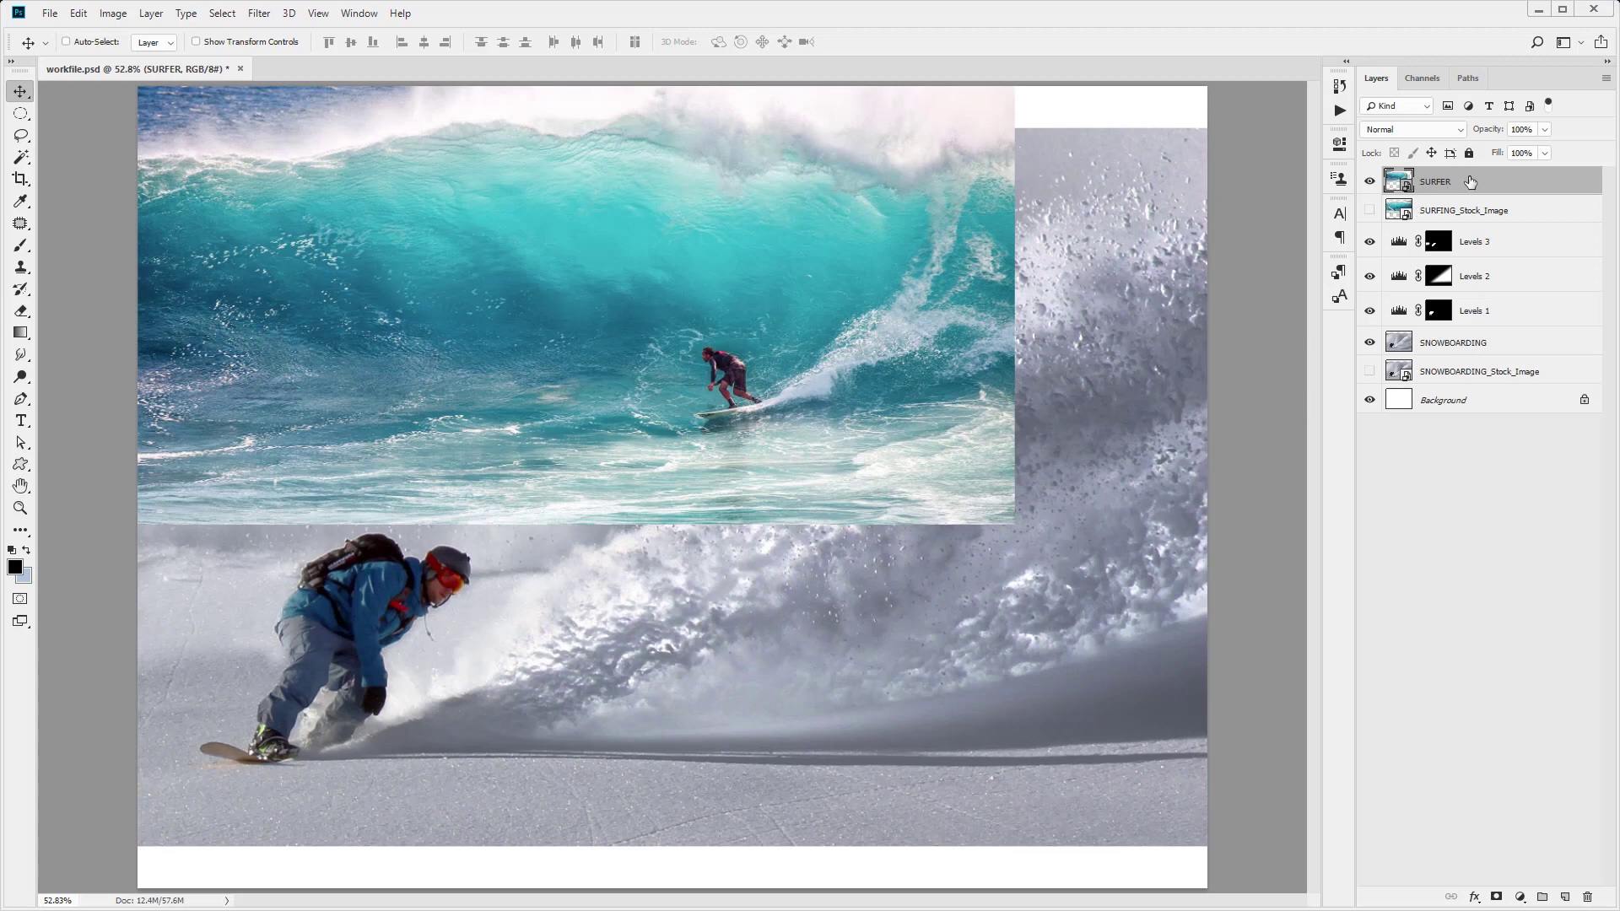
# - Rasterize the SURFER layer
pyautogui.rightClick(1435, 181)
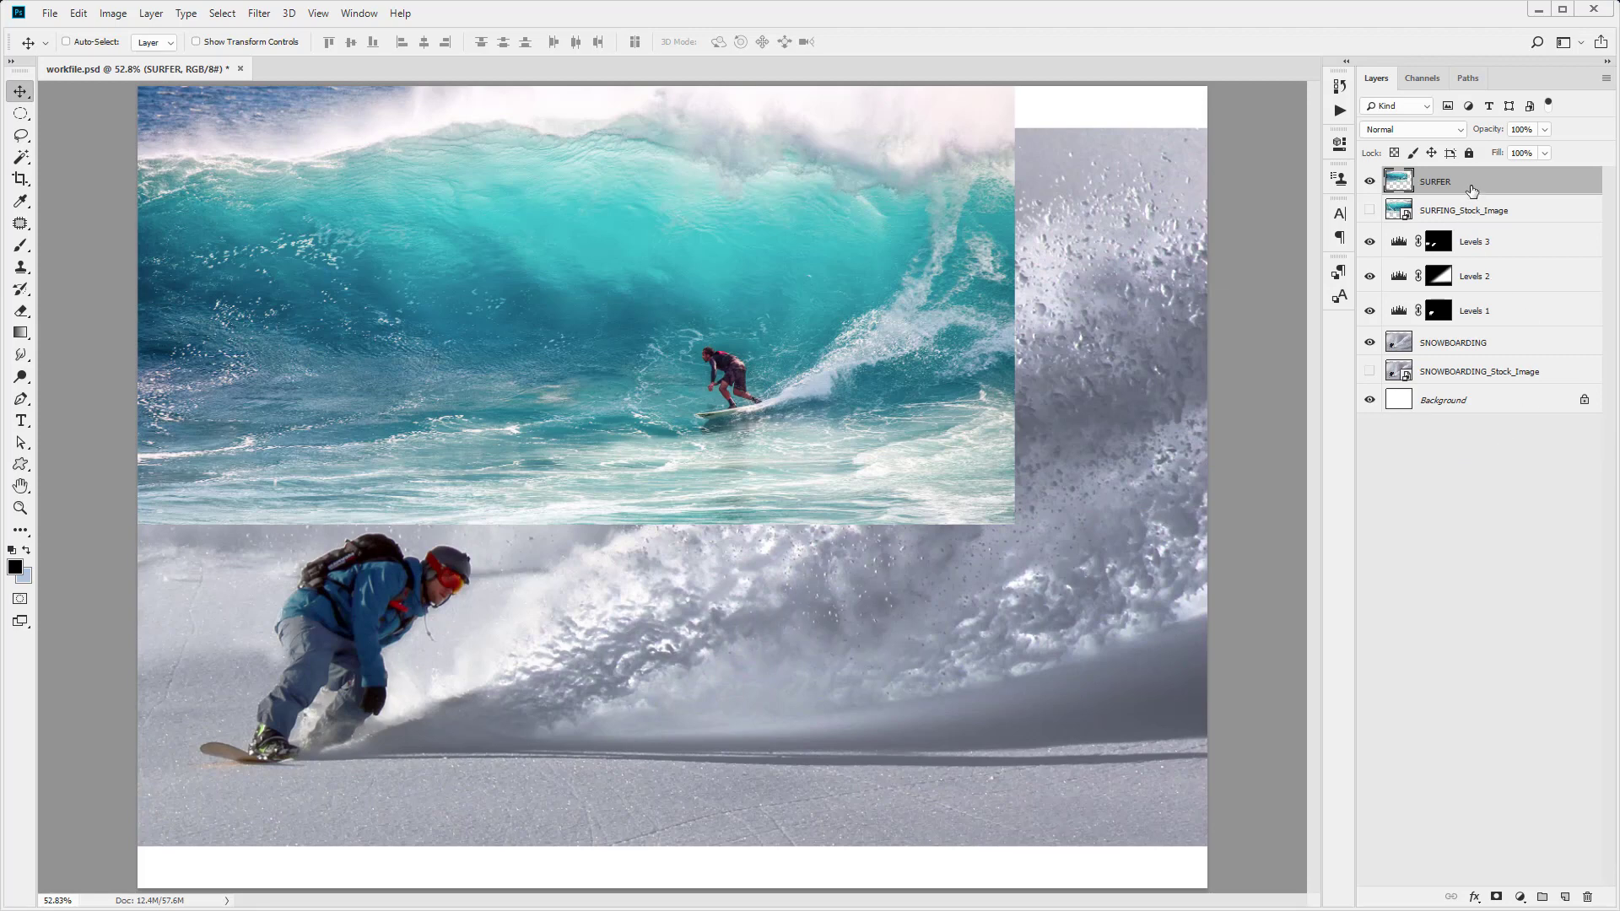
pyautogui.click(19, 268)
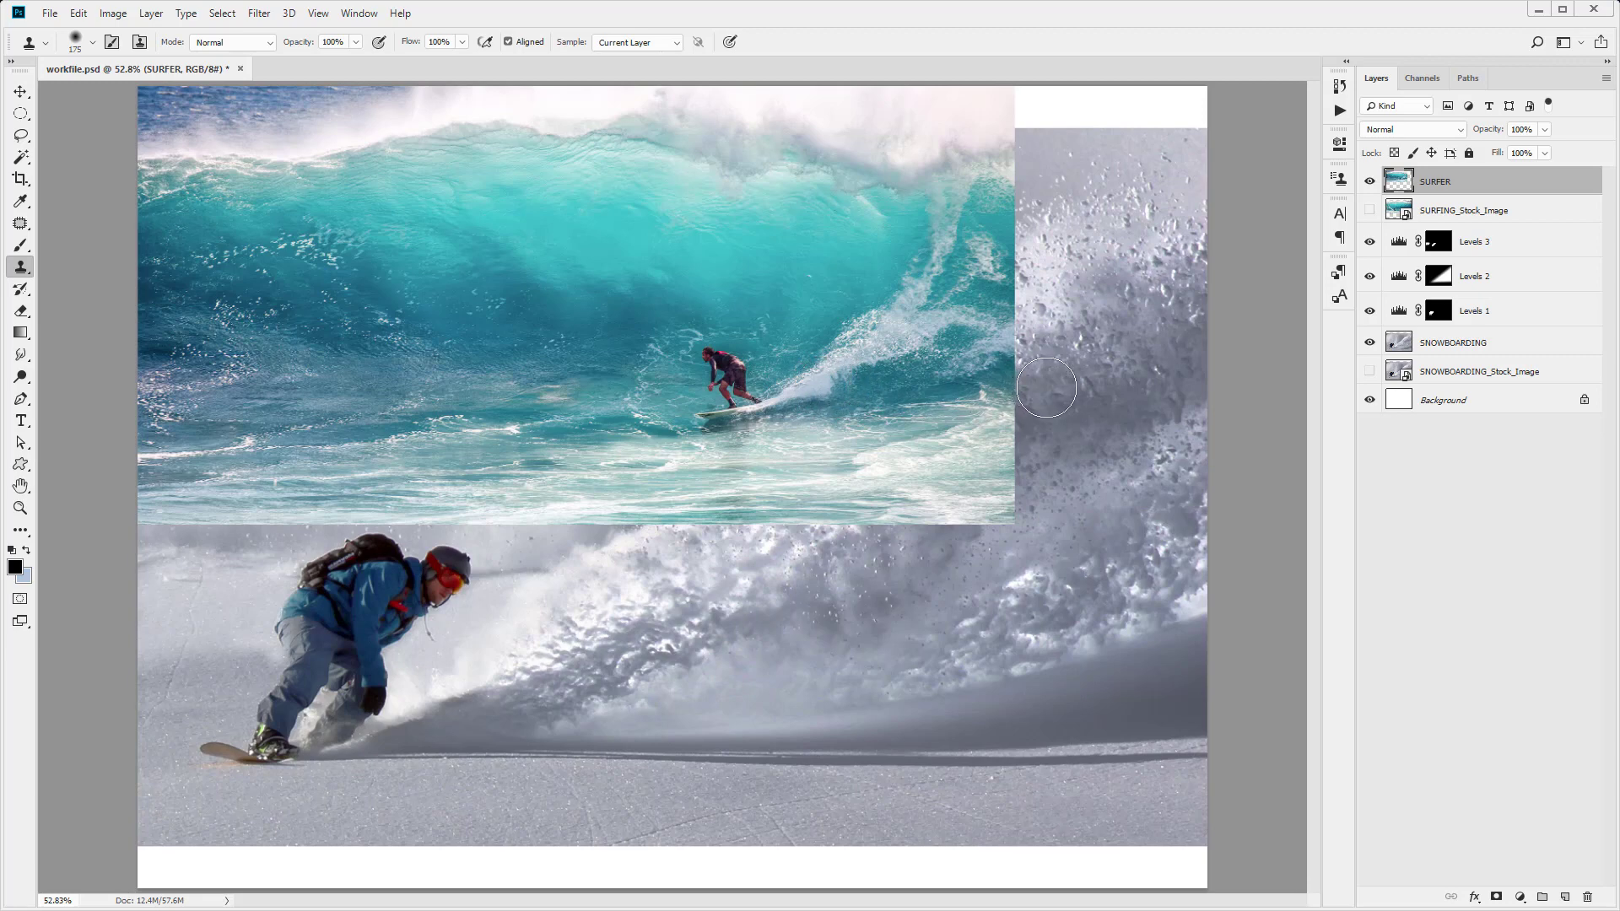
pyautogui.moveTo(1206, 439)
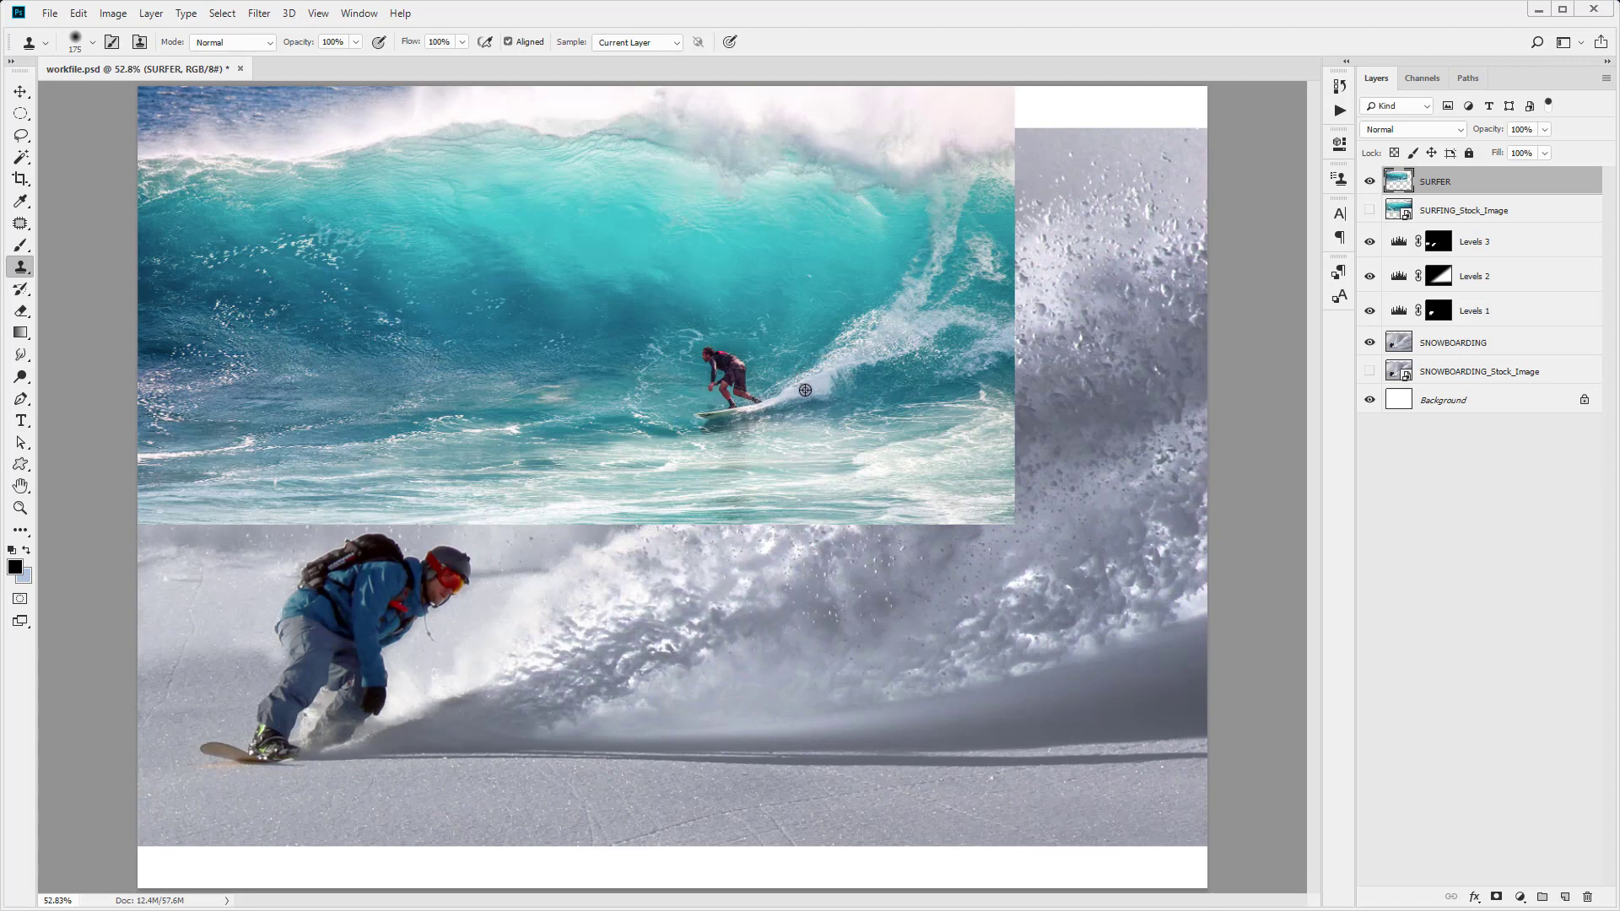
# - Clone-stamp wave spray into the right-hand gap until the surf spans the full width
pyautogui.moveTo(805, 390); pyautogui.dragTo(1004, 391)
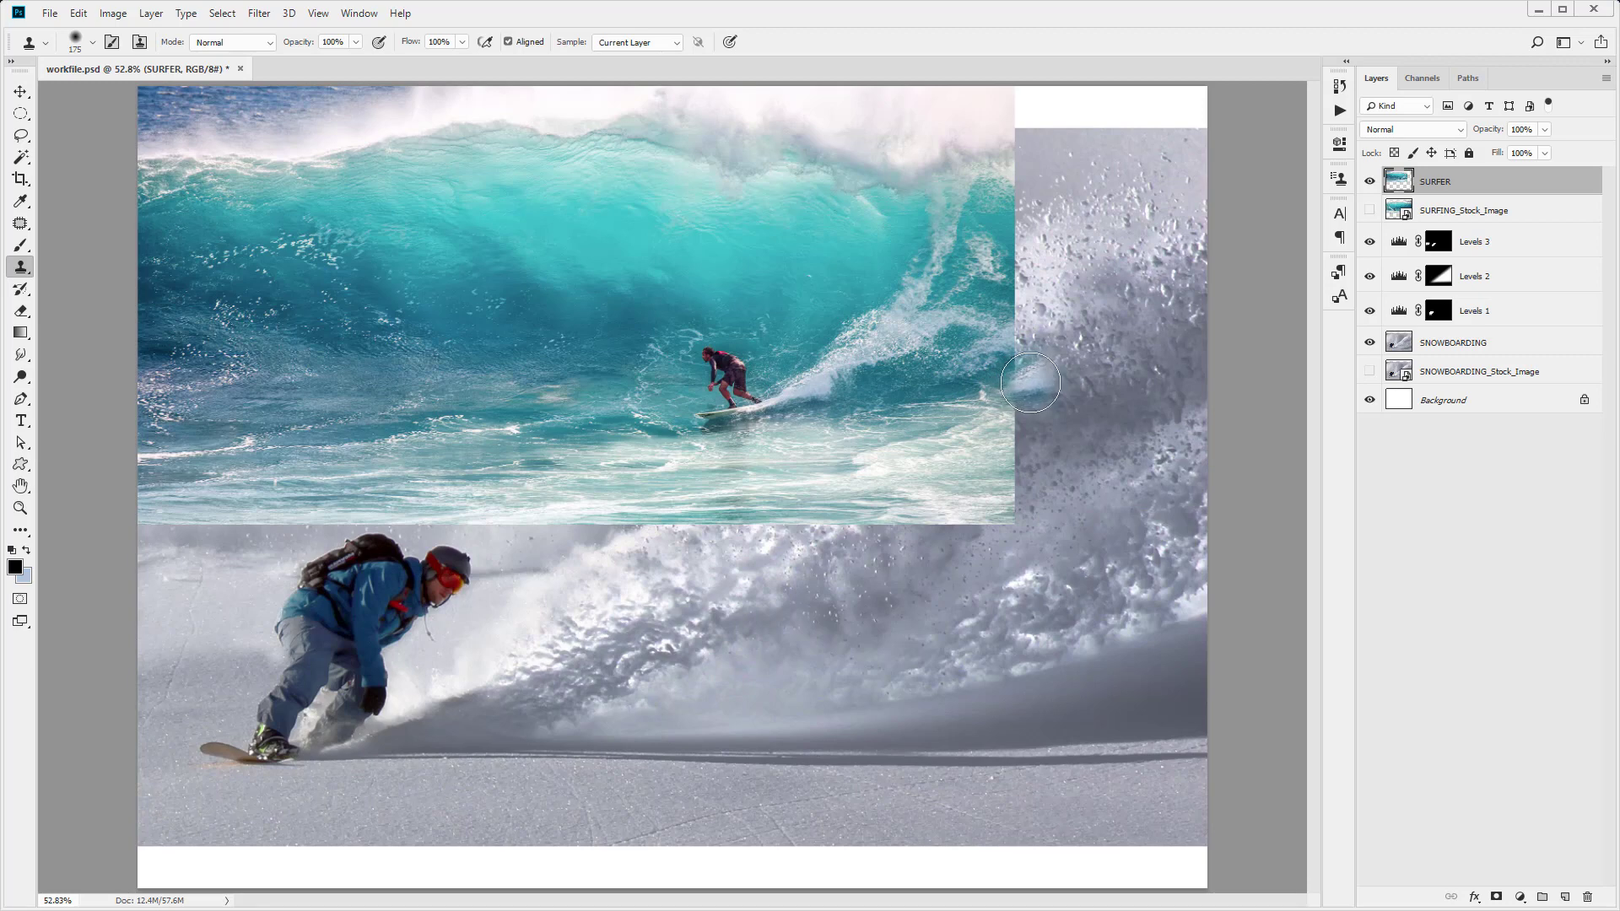
pyautogui.moveTo(1030, 383); pyautogui.dragTo(1038, 258)
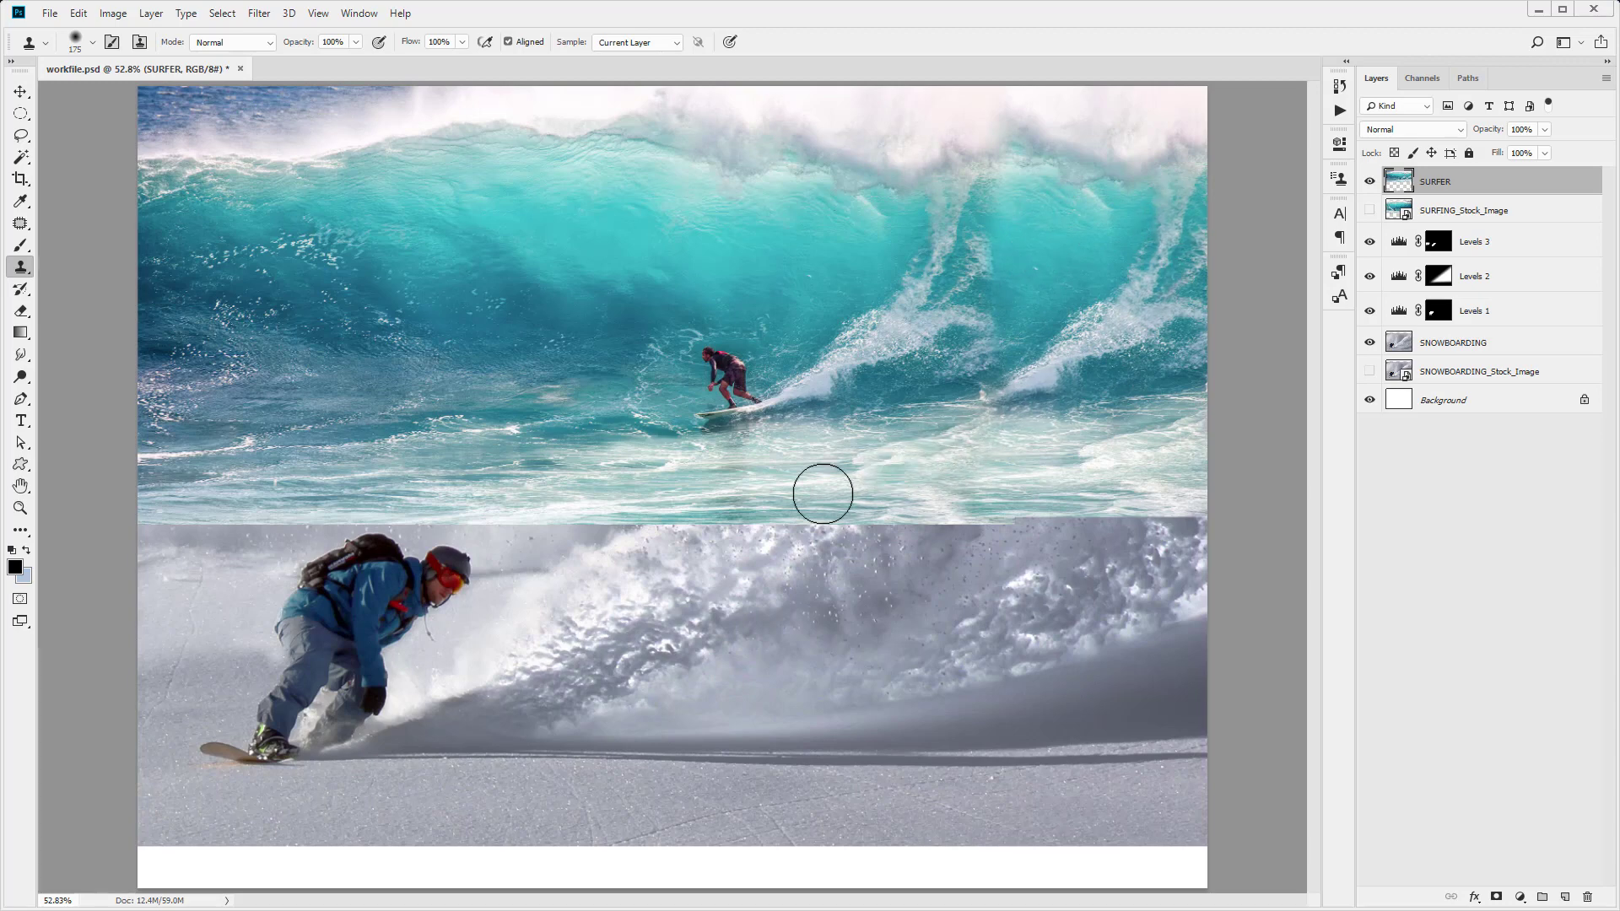
pyautogui.moveTo(822, 494); pyautogui.dragTo(859, 387)
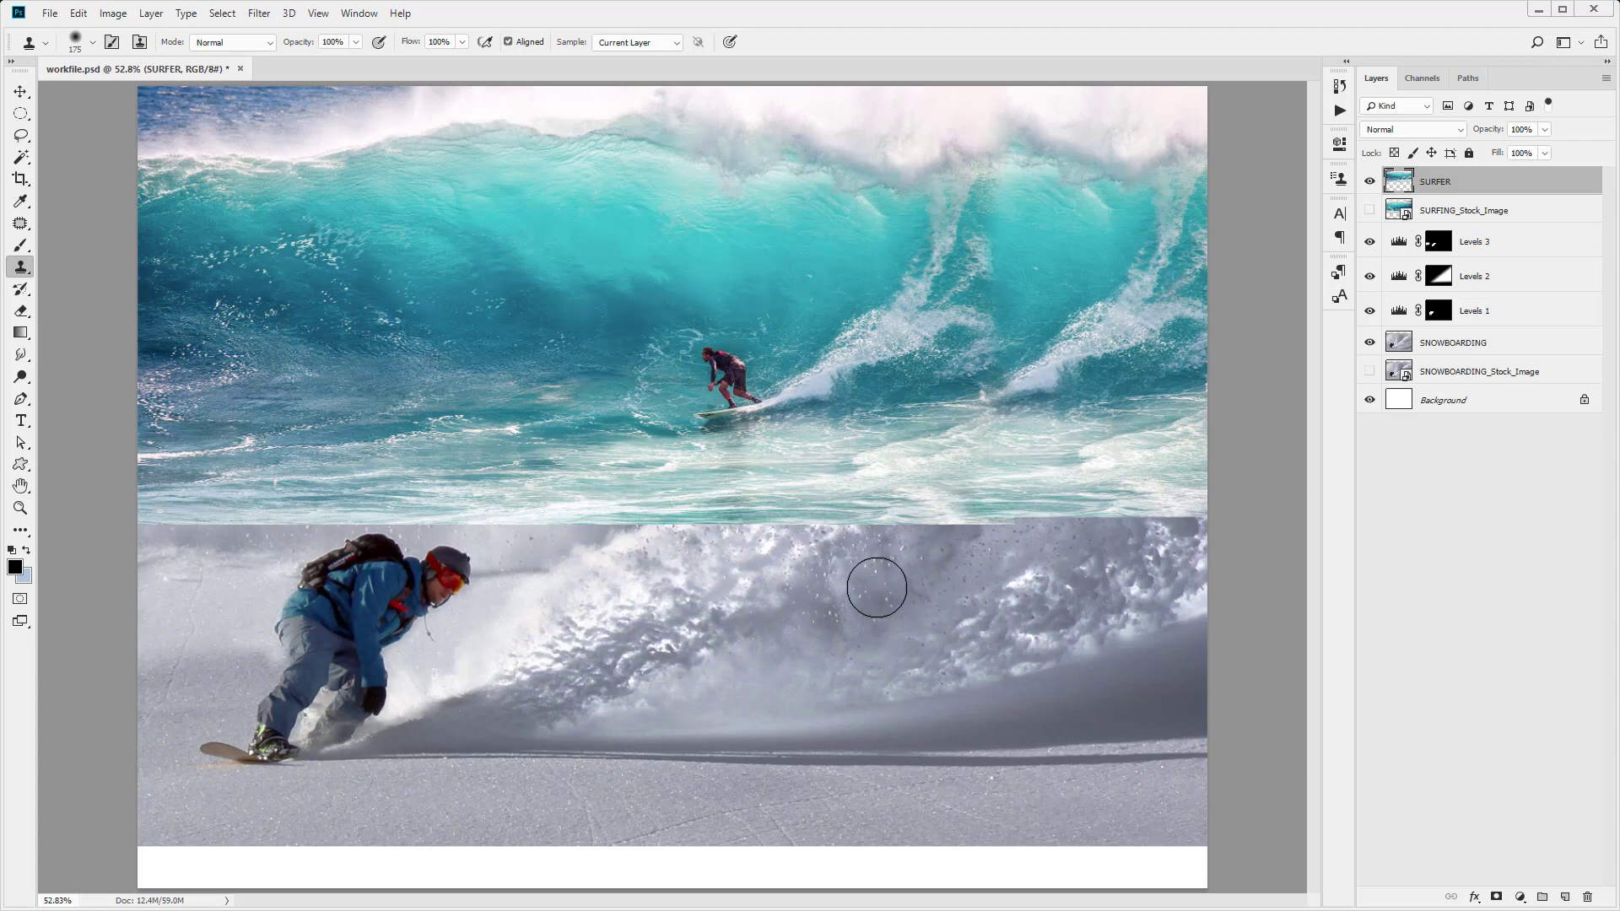
pyautogui.moveTo(891, 581)
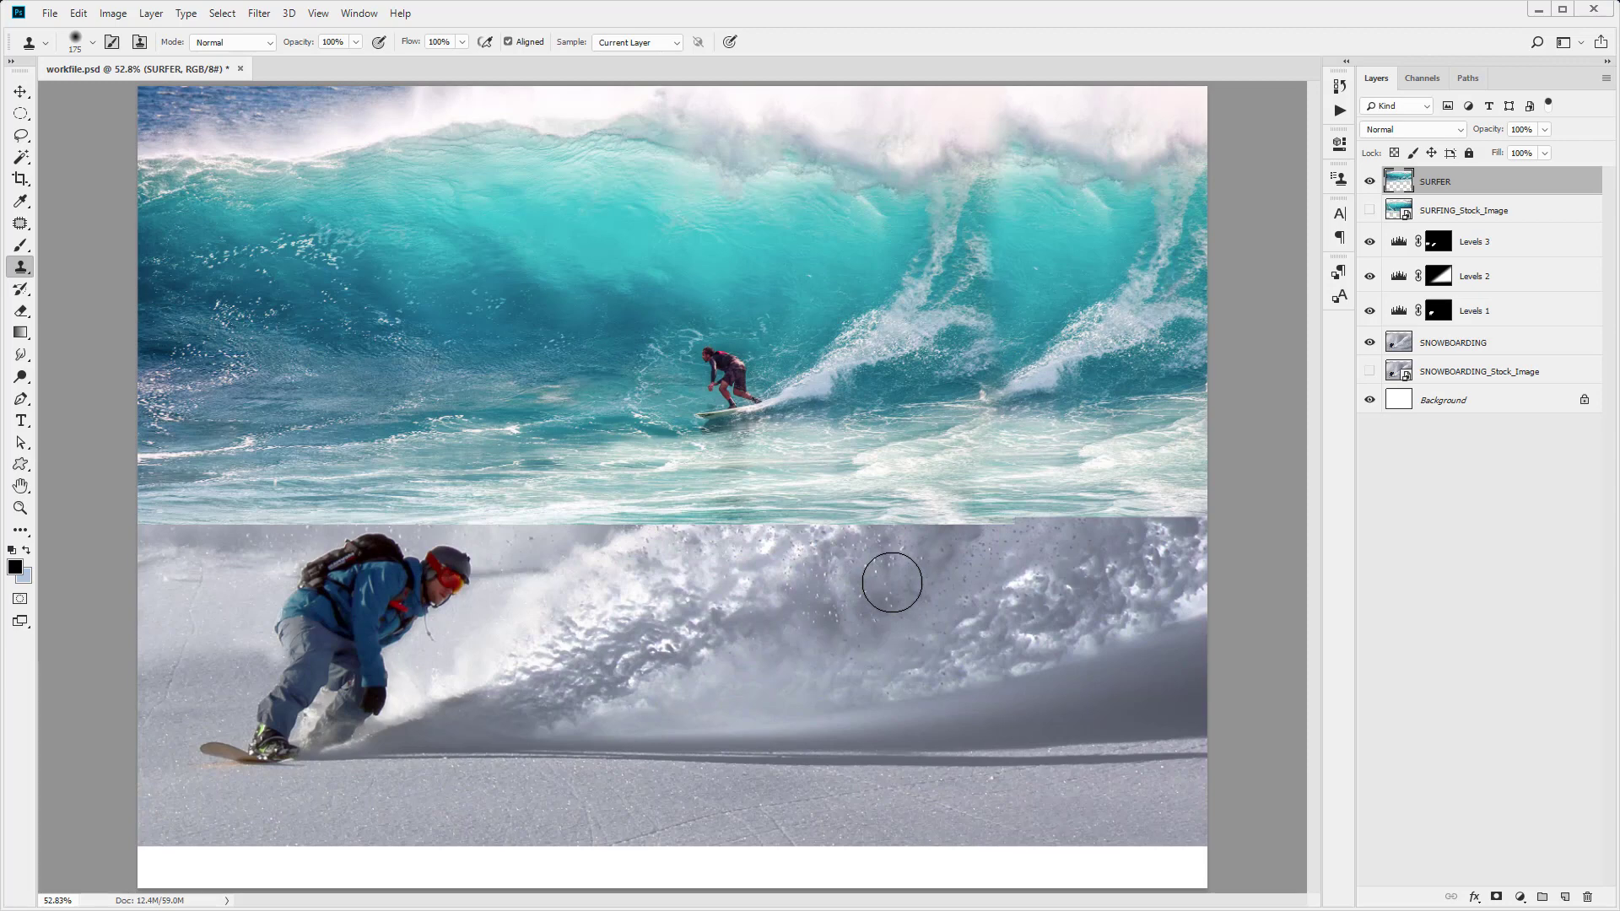